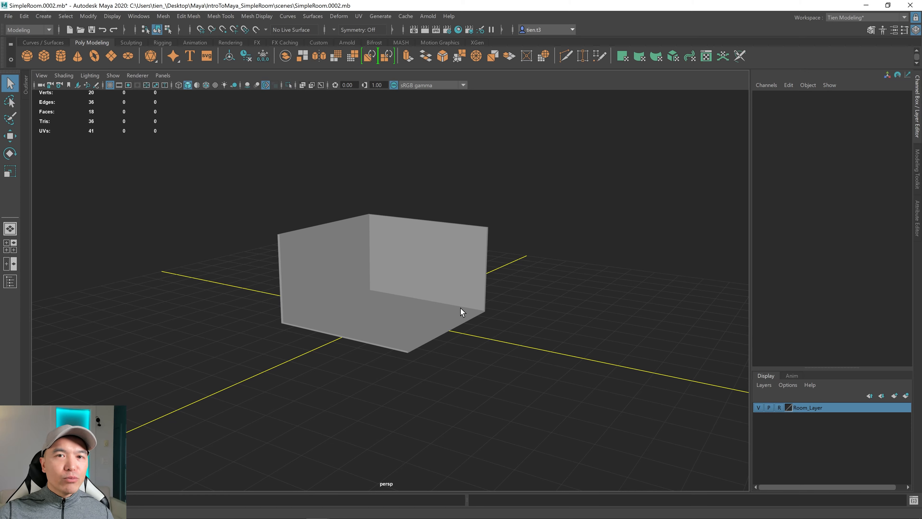
{"action": "mouse_move", "coordinate": [471, 301]}
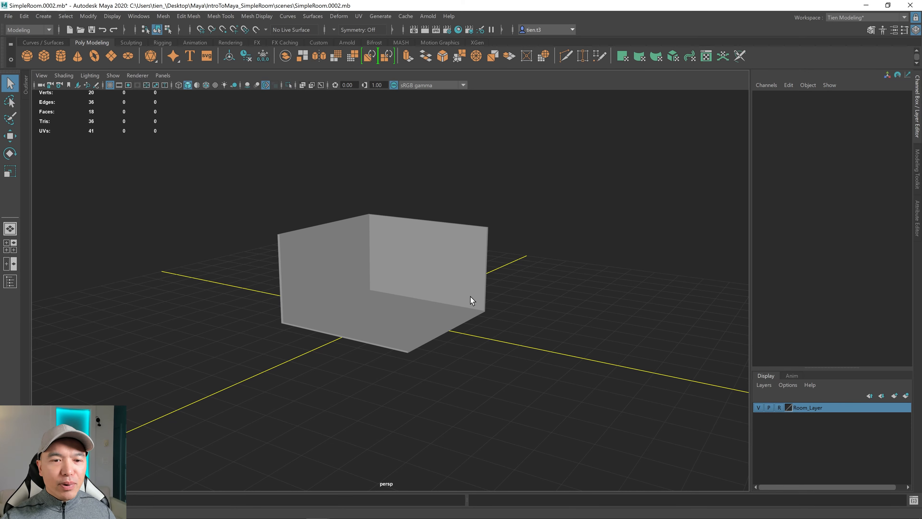
{"action": "mouse_move", "coordinate": [846, 415]}
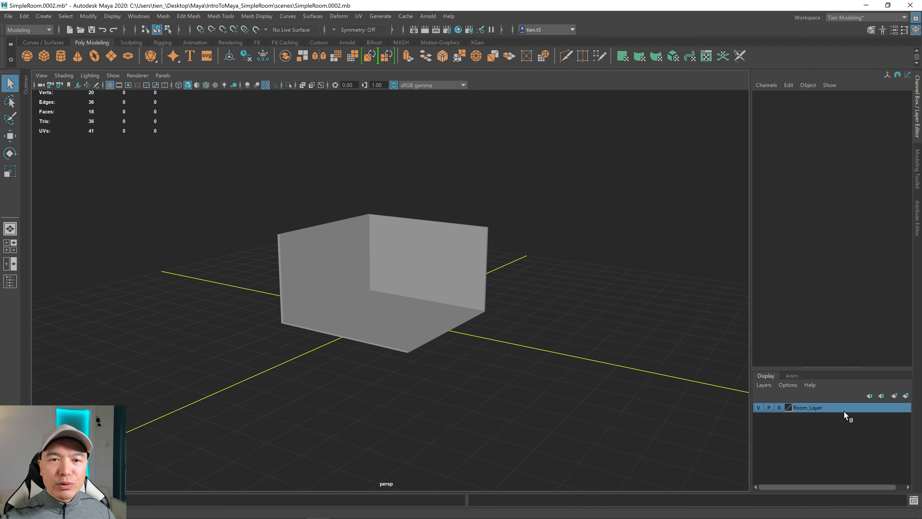
{"action": "mouse_move", "coordinate": [409, 244]}
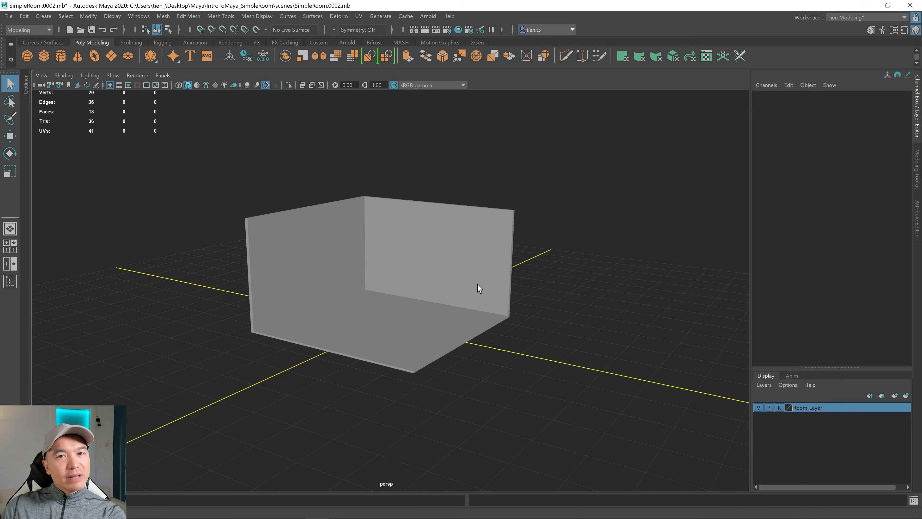
{"action": "mouse_move", "coordinate": [461, 323]}
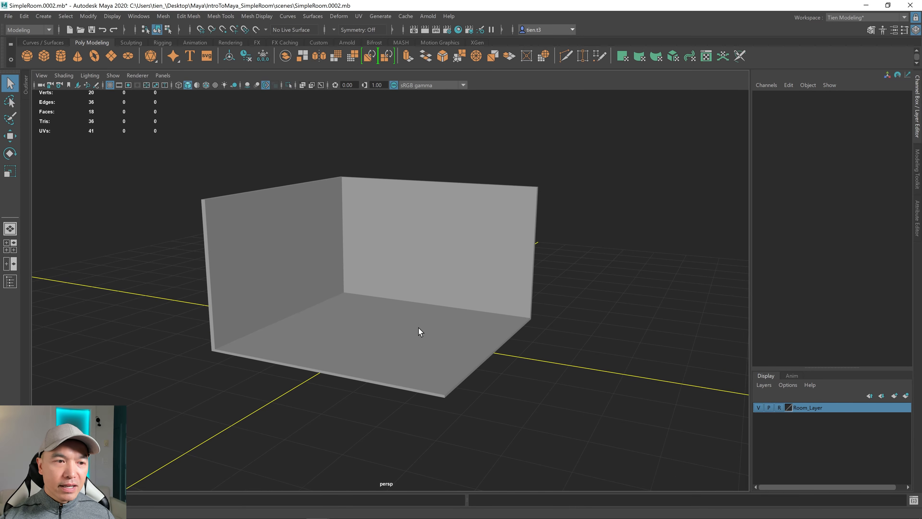
{"action": "mouse_move", "coordinate": [415, 345]}
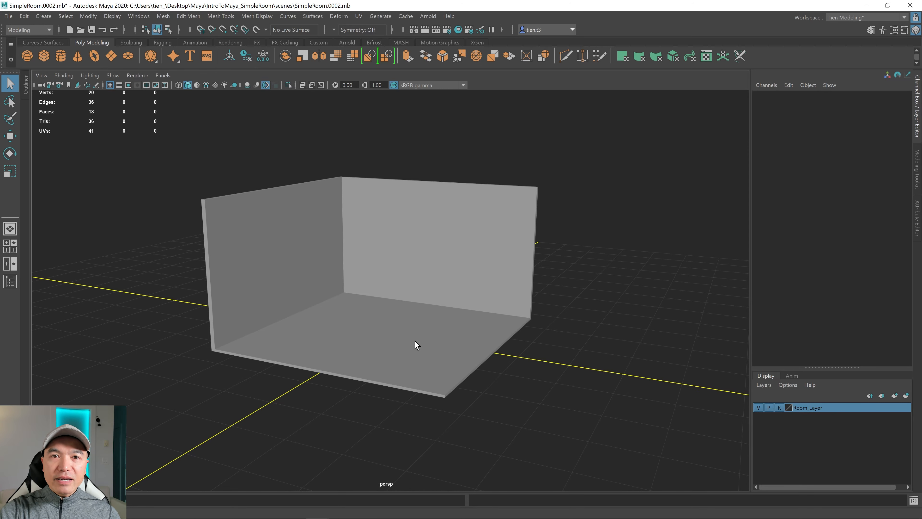
{"action": "mouse_move", "coordinate": [447, 321]}
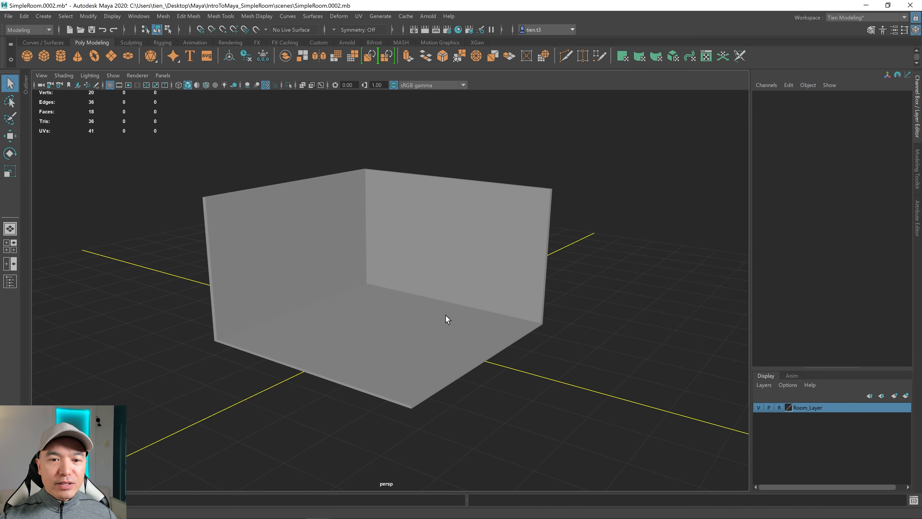
{"action": "mouse_move", "coordinate": [484, 327]}
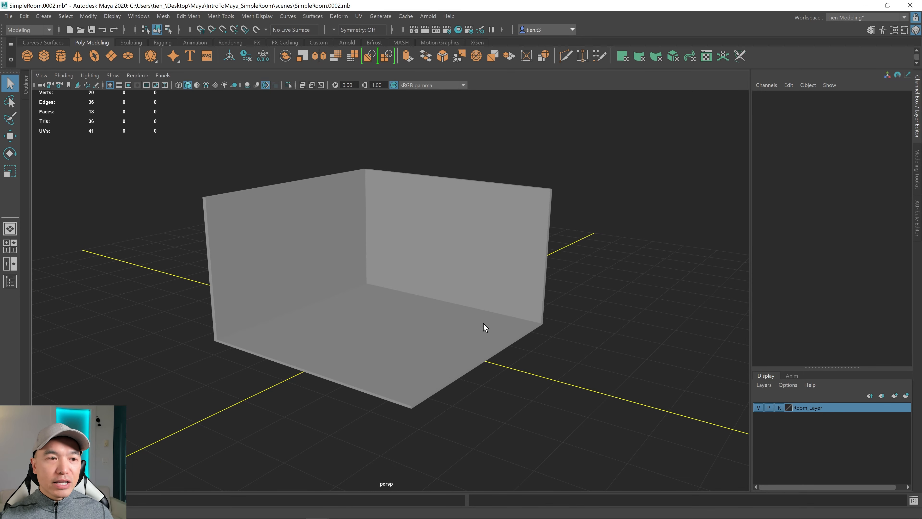
{"action": "mouse_move", "coordinate": [780, 412]}
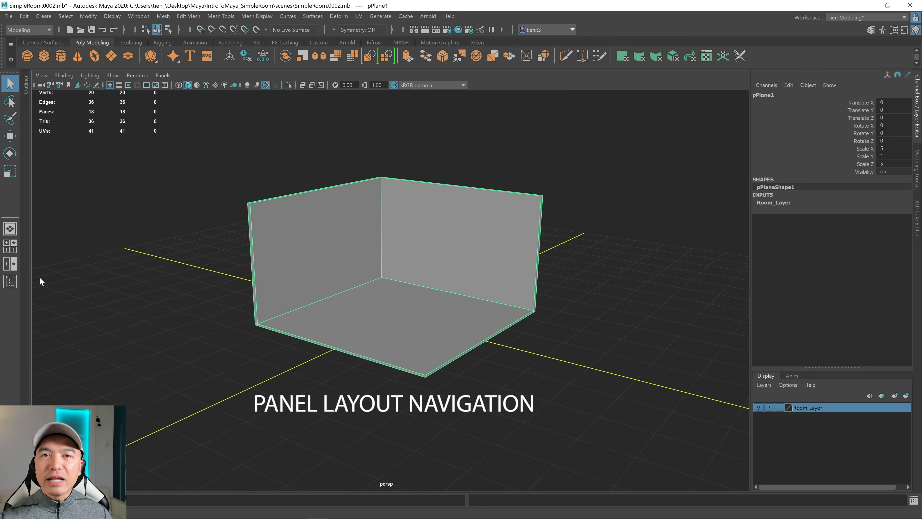
{"action": "mouse_move", "coordinate": [107, 265]}
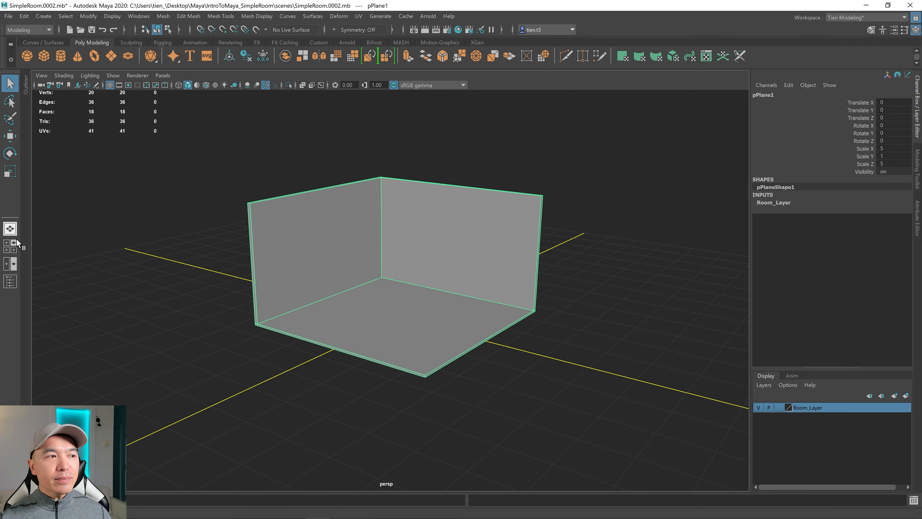
Turn off reference mode on Room_Layer so the room mesh becomes selectable.
{"action": "left_click", "coordinate": [10, 263]}
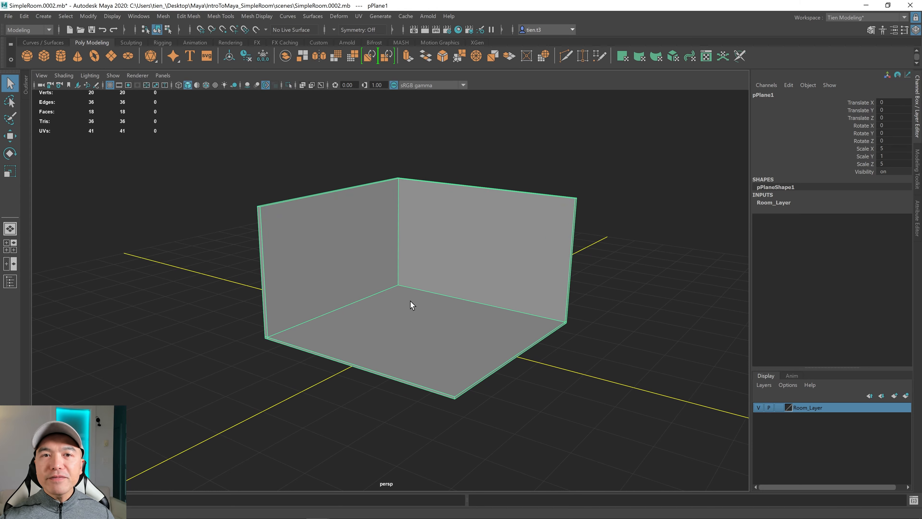
{"action": "mouse_move", "coordinate": [110, 260]}
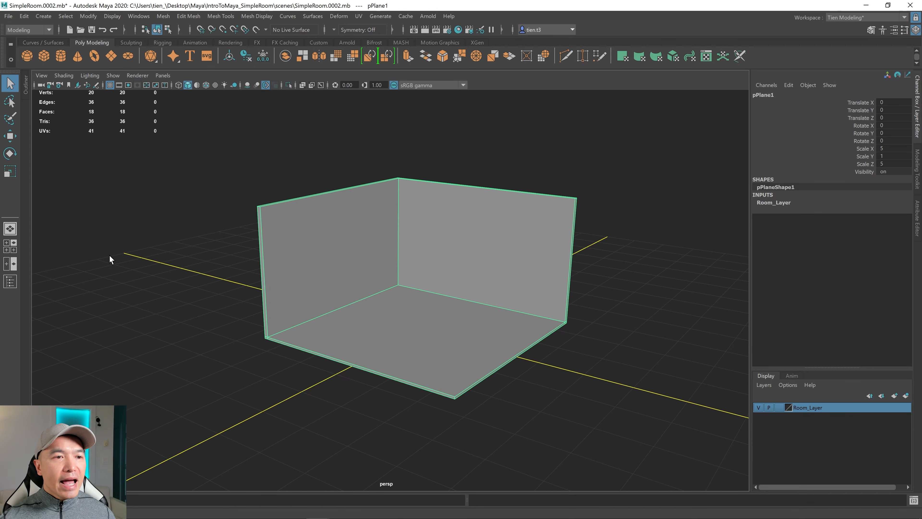
{"action": "mouse_move", "coordinate": [388, 297]}
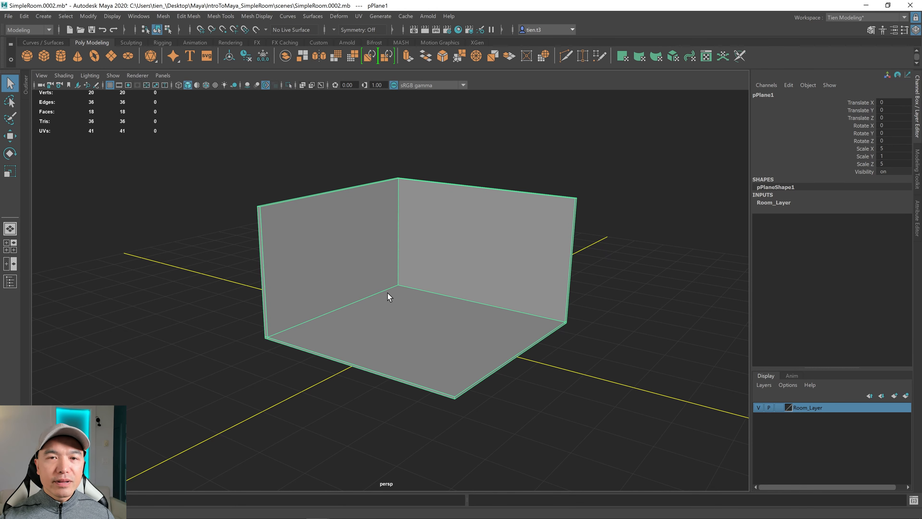
{"action": "mouse_move", "coordinate": [404, 306]}
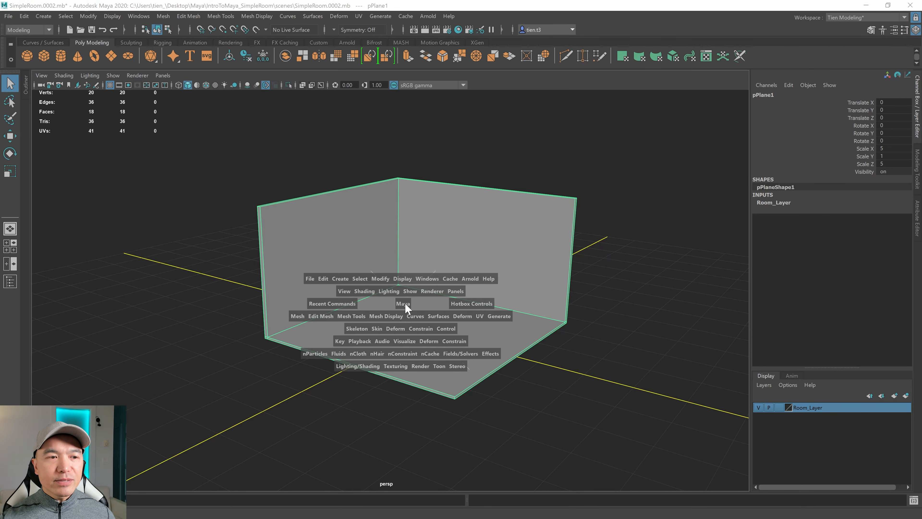
{"action": "mouse_move", "coordinate": [430, 358]}
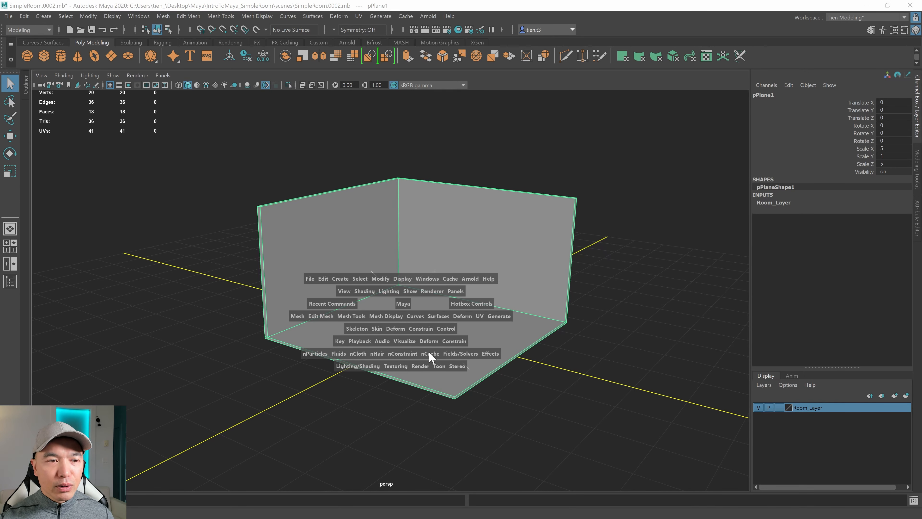
{"action": "mouse_move", "coordinate": [230, 290]}
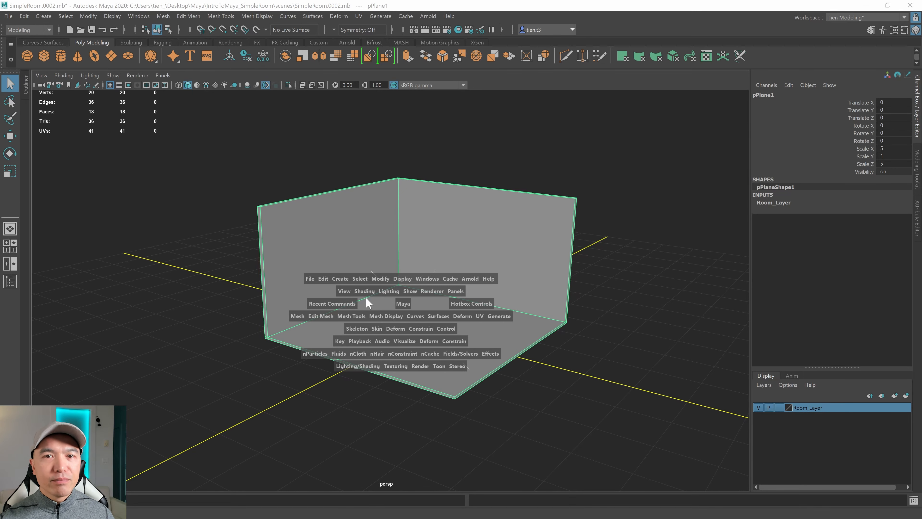
{"action": "mouse_move", "coordinate": [635, 300]}
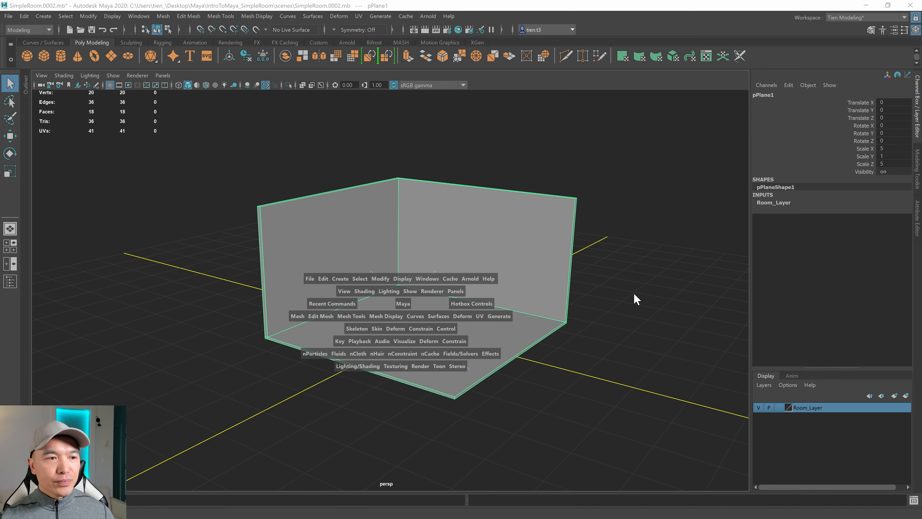
{"action": "mouse_move", "coordinate": [453, 284]}
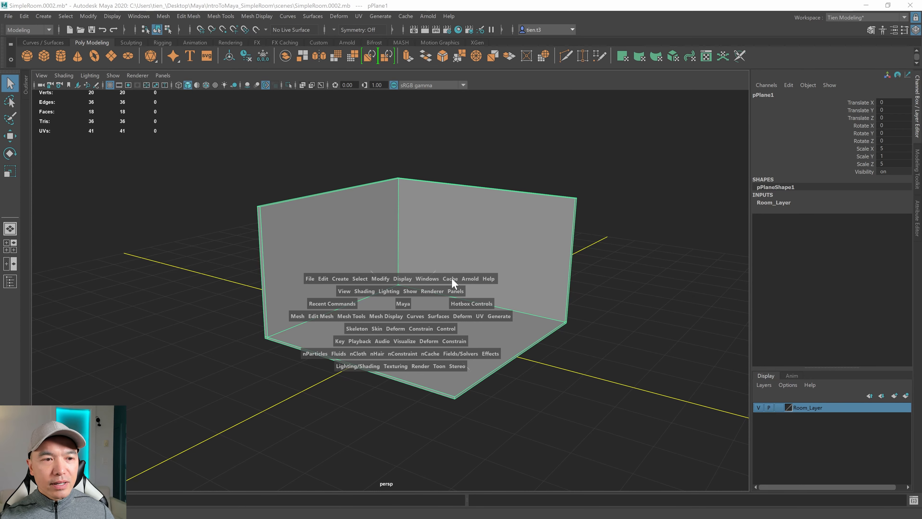
{"action": "mouse_move", "coordinate": [464, 151]}
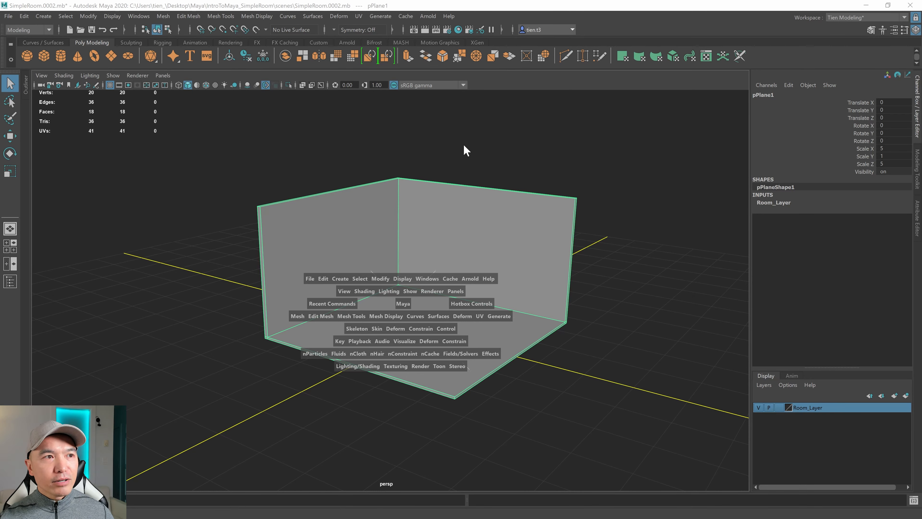
{"action": "mouse_move", "coordinate": [408, 285]}
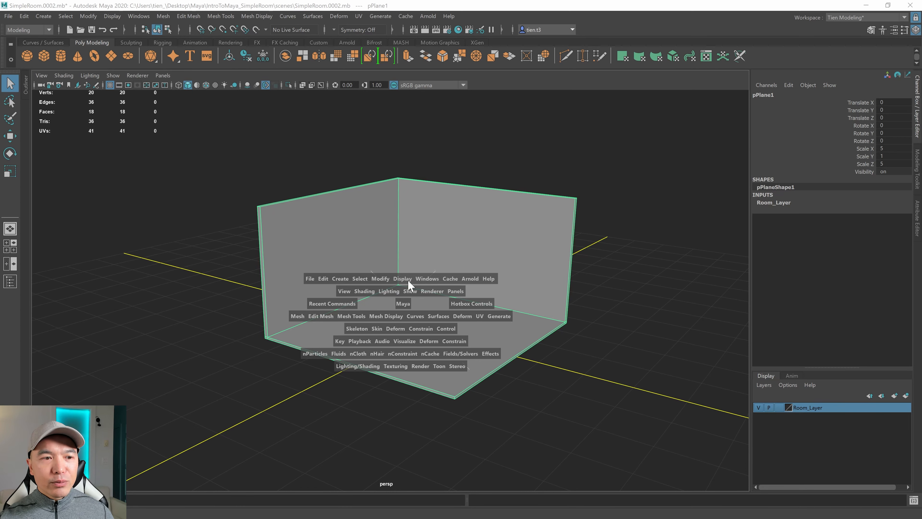
{"action": "mouse_move", "coordinate": [437, 305]}
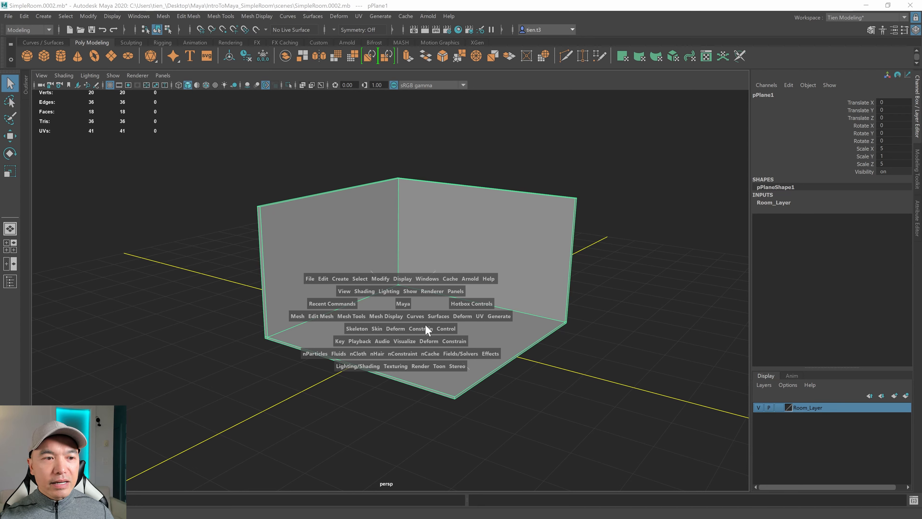
{"action": "mouse_move", "coordinate": [403, 305]}
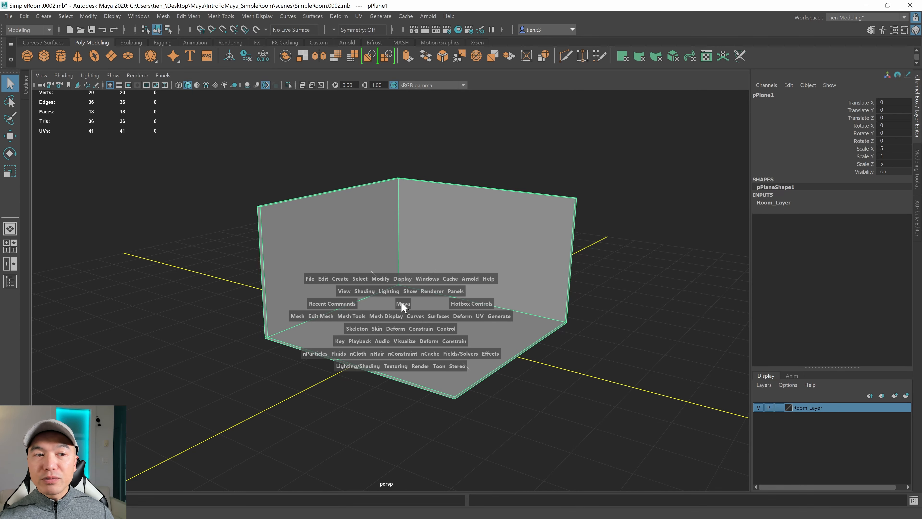
{"action": "mouse_move", "coordinate": [306, 317]}
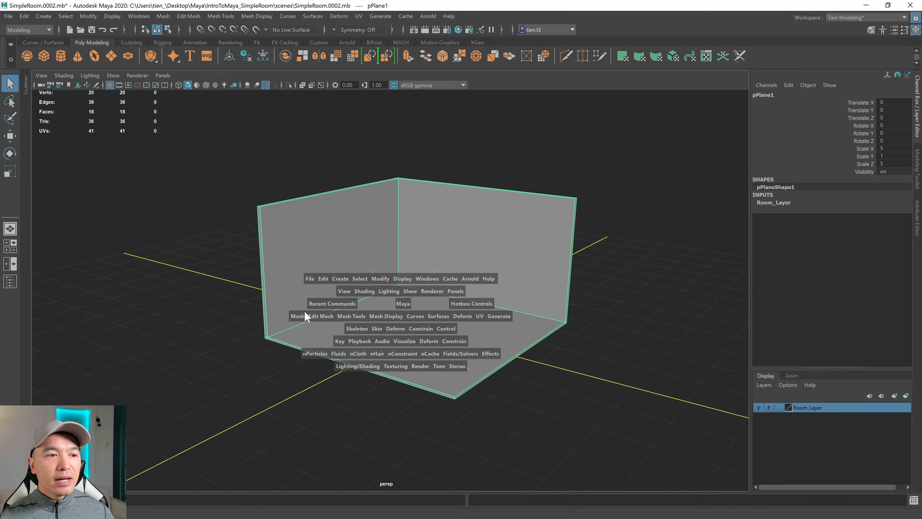
{"action": "mouse_move", "coordinate": [435, 330]}
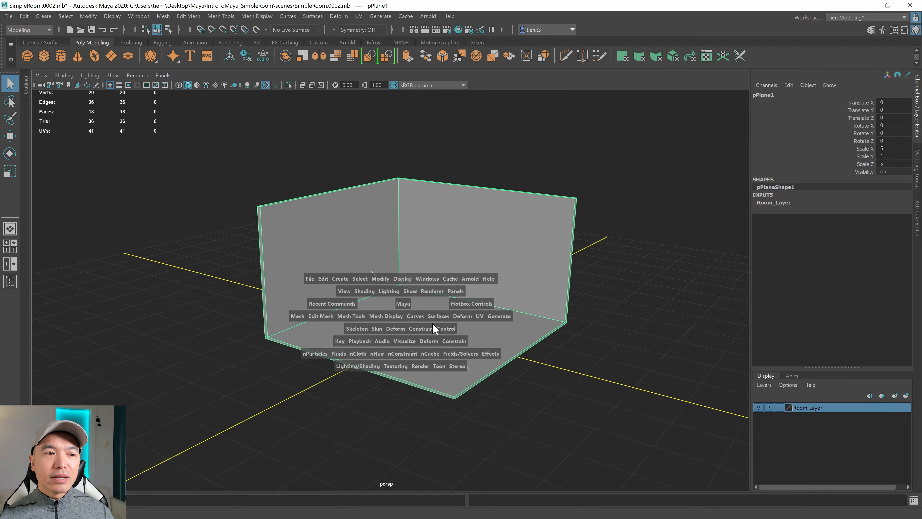
{"action": "mouse_move", "coordinate": [353, 331]}
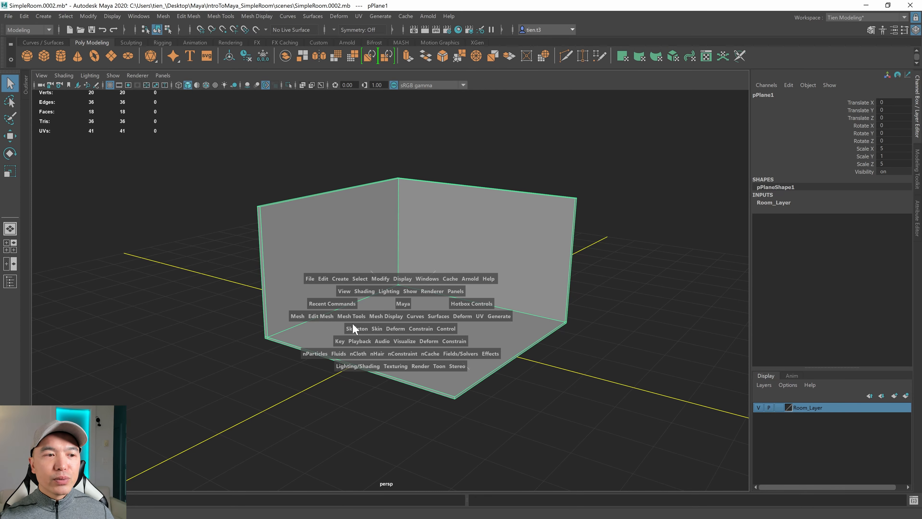
{"action": "mouse_move", "coordinate": [401, 320]}
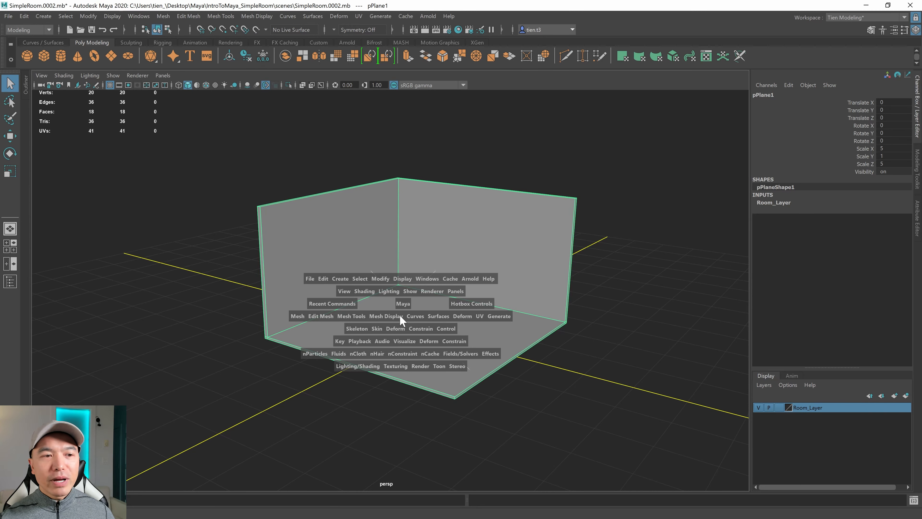
{"action": "mouse_move", "coordinate": [347, 332]}
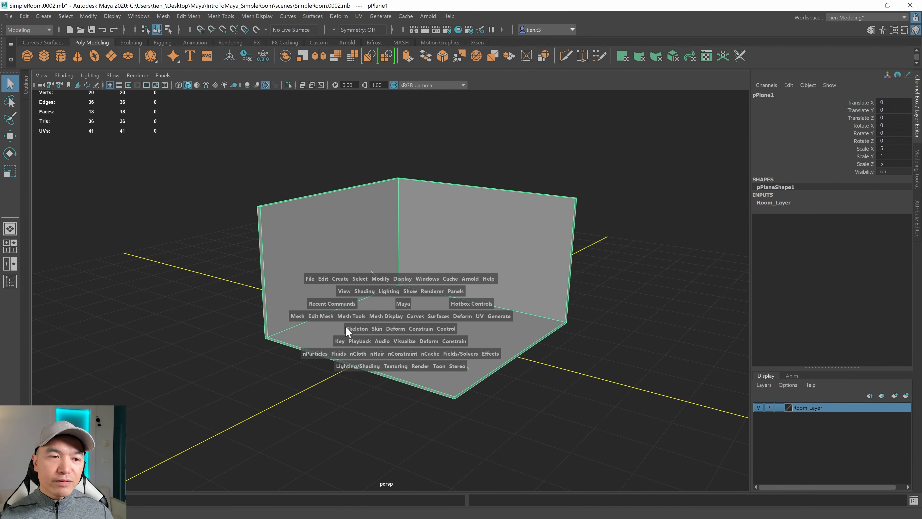
{"action": "mouse_move", "coordinate": [367, 362]}
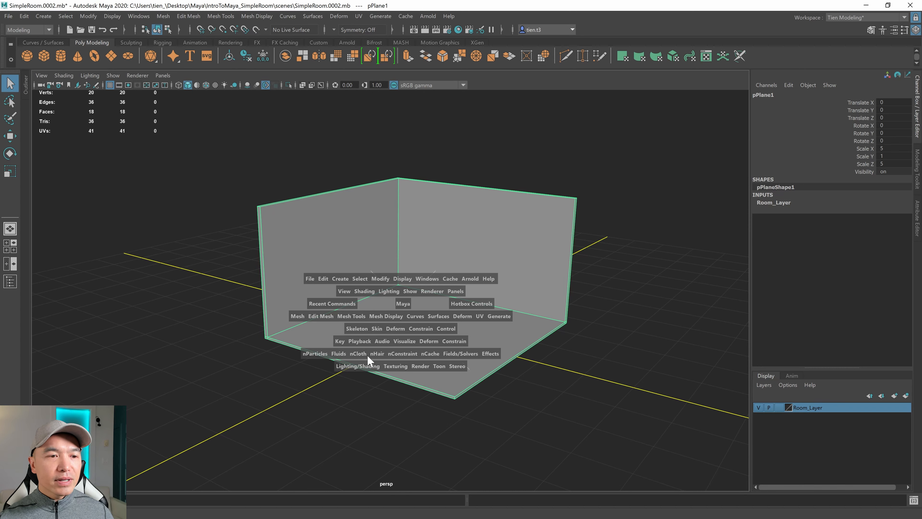
{"action": "mouse_move", "coordinate": [540, 278]}
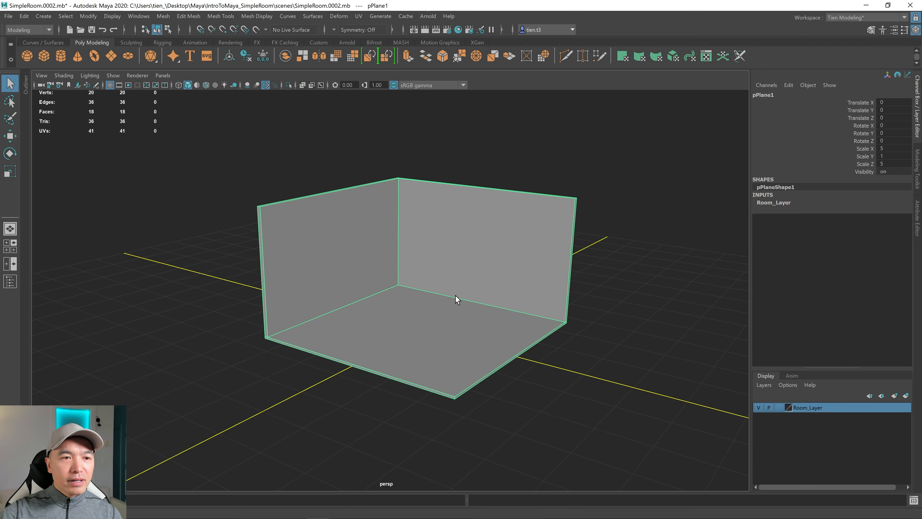
{"action": "mouse_move", "coordinate": [471, 272]}
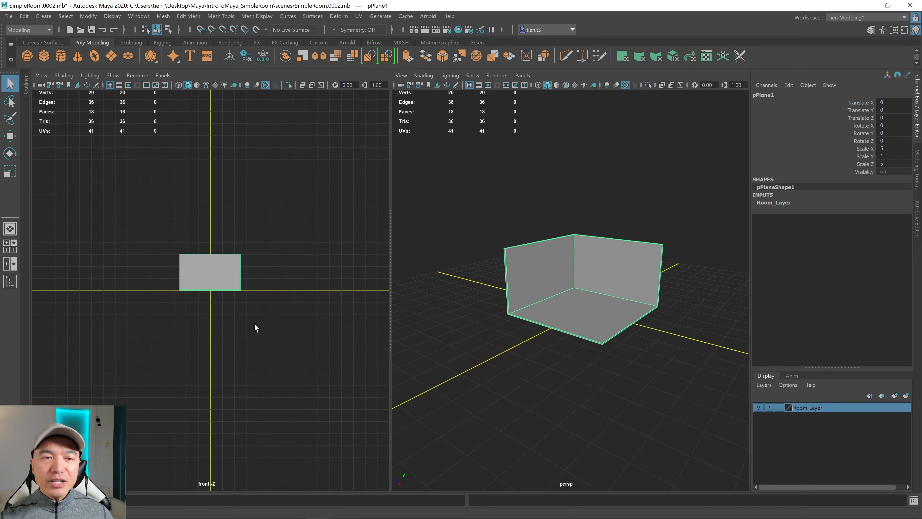
{"action": "mouse_move", "coordinate": [422, 300]}
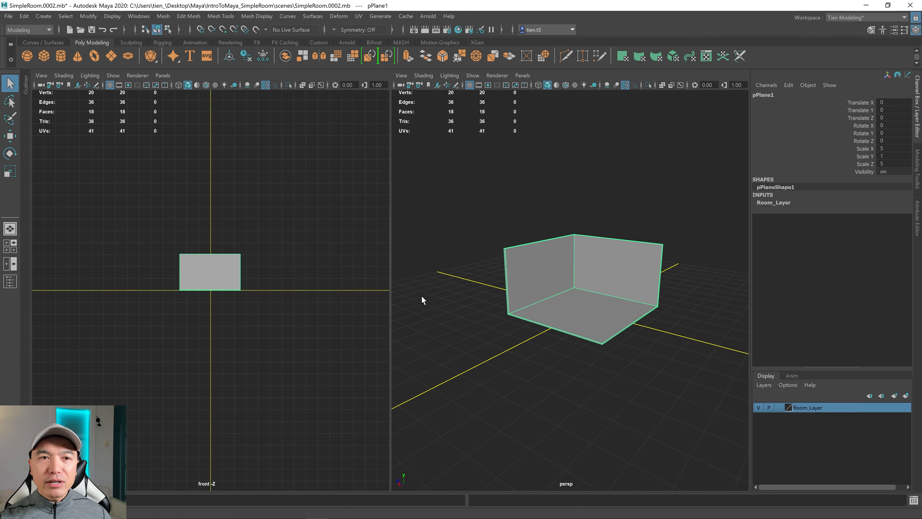
{"action": "mouse_move", "coordinate": [16, 273]}
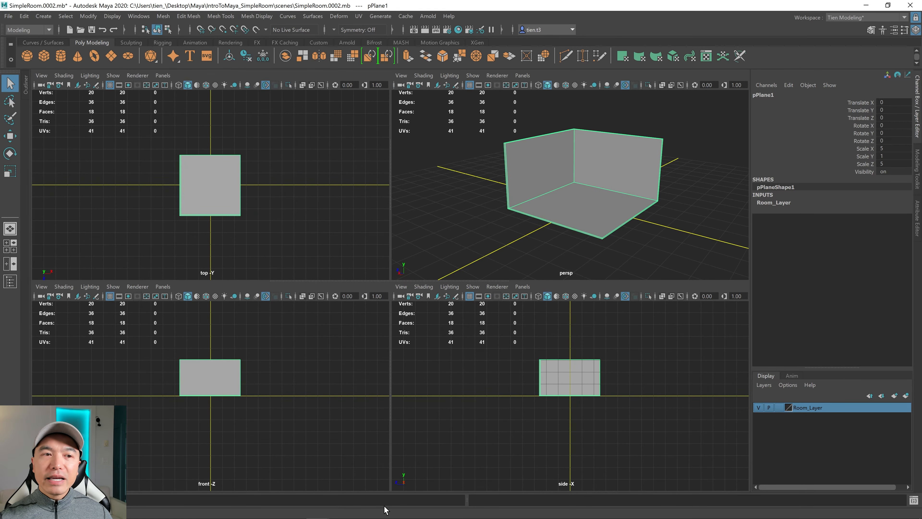
{"action": "mouse_move", "coordinate": [402, 485]}
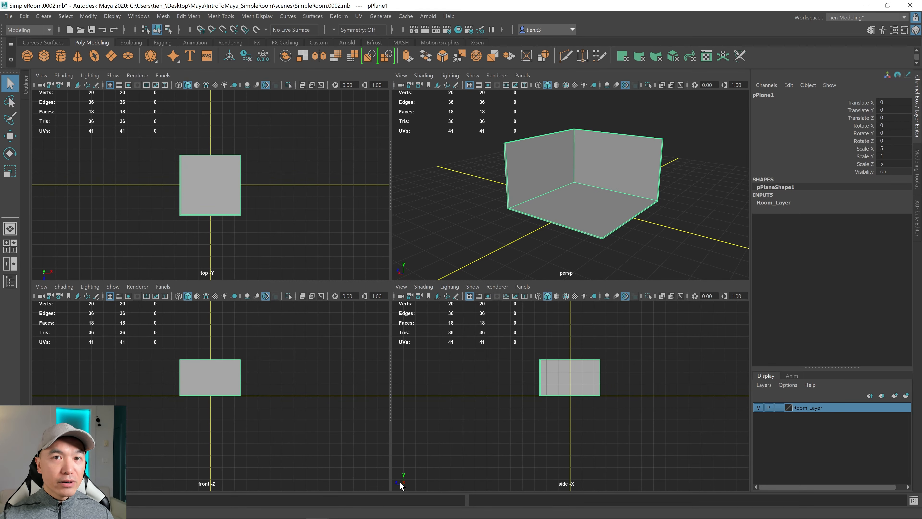
{"action": "mouse_move", "coordinate": [450, 393]}
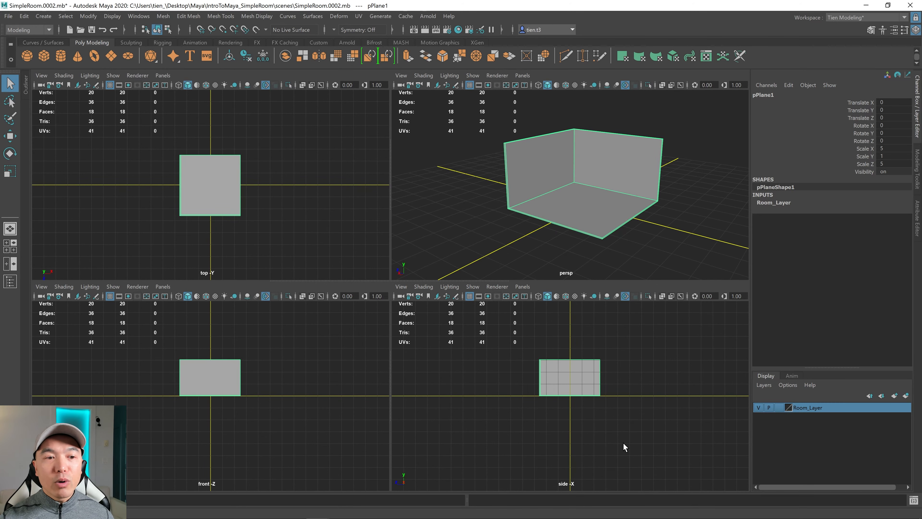
{"action": "mouse_move", "coordinate": [588, 394]}
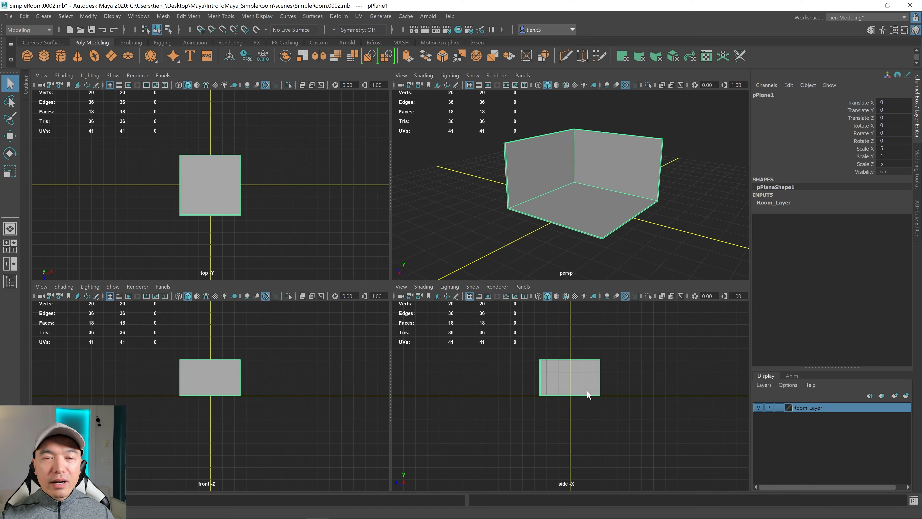
{"action": "key", "text": "space"}
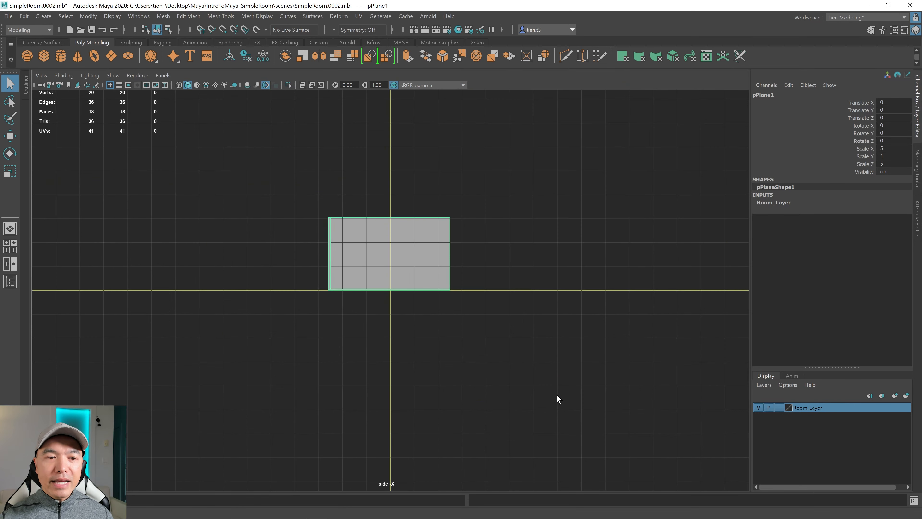
{"action": "mouse_move", "coordinate": [430, 198]}
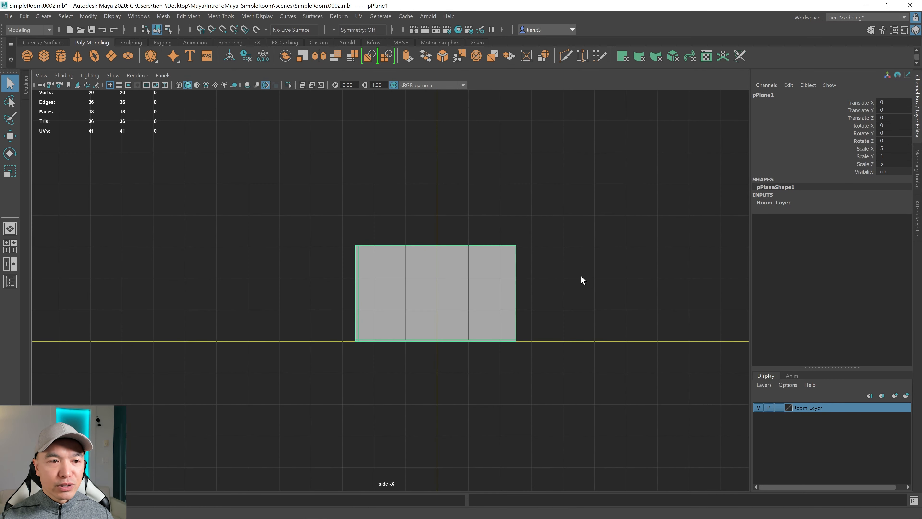
{"action": "mouse_move", "coordinate": [592, 283]}
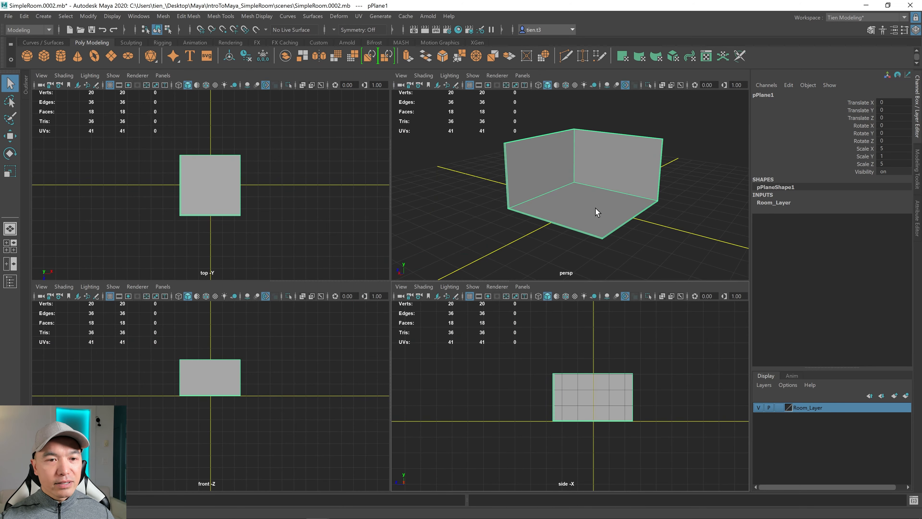
{"action": "mouse_move", "coordinate": [553, 218]}
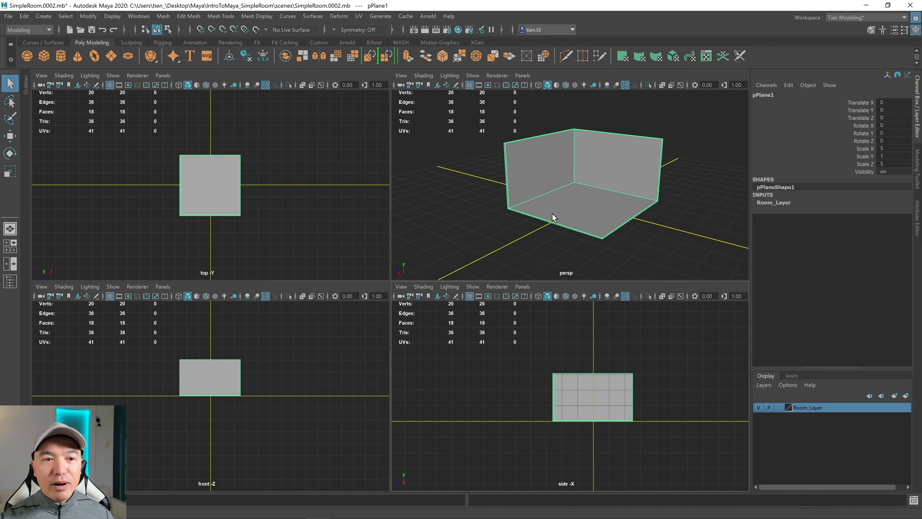
{"action": "key", "text": "space"}
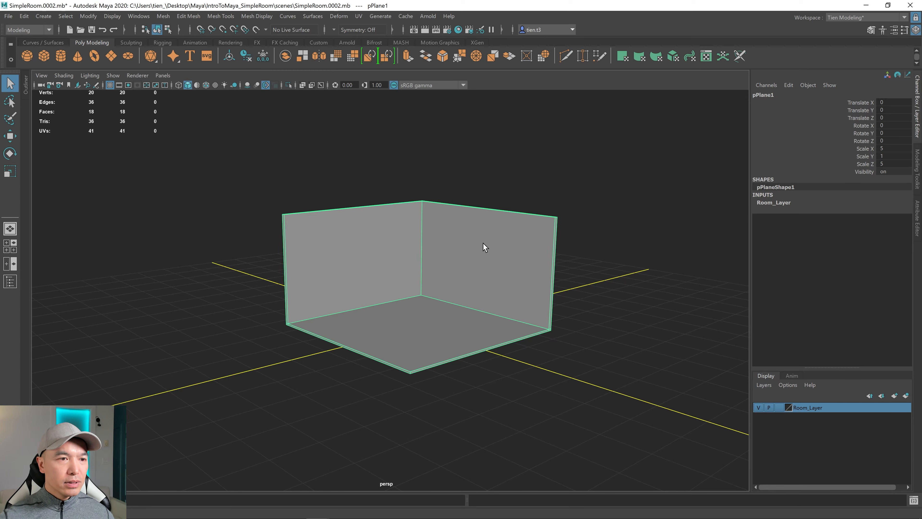
Note the transform-tool pivot editing workflow before repositioning the room's pivot onto the floor.
{"action": "type", "text": "TRANSFORM TOOL PIVOT EDITIN"}
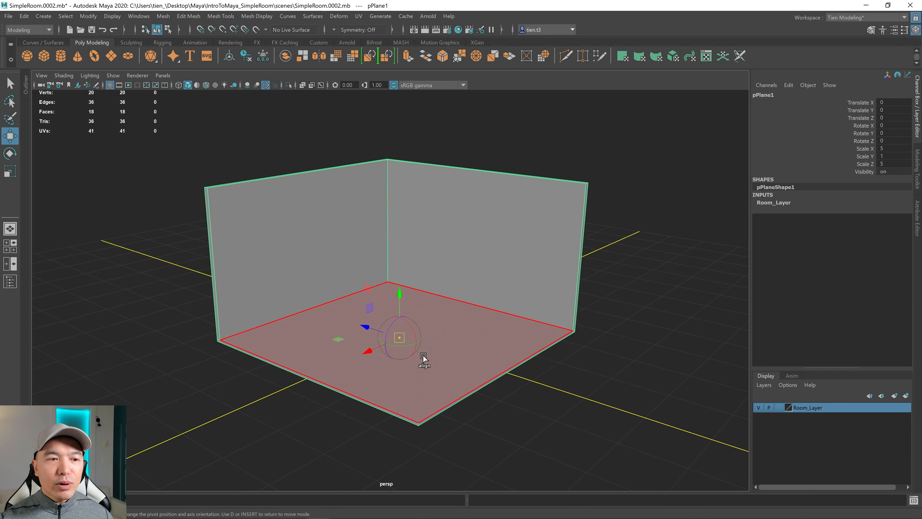
{"action": "mouse_move", "coordinate": [345, 310]}
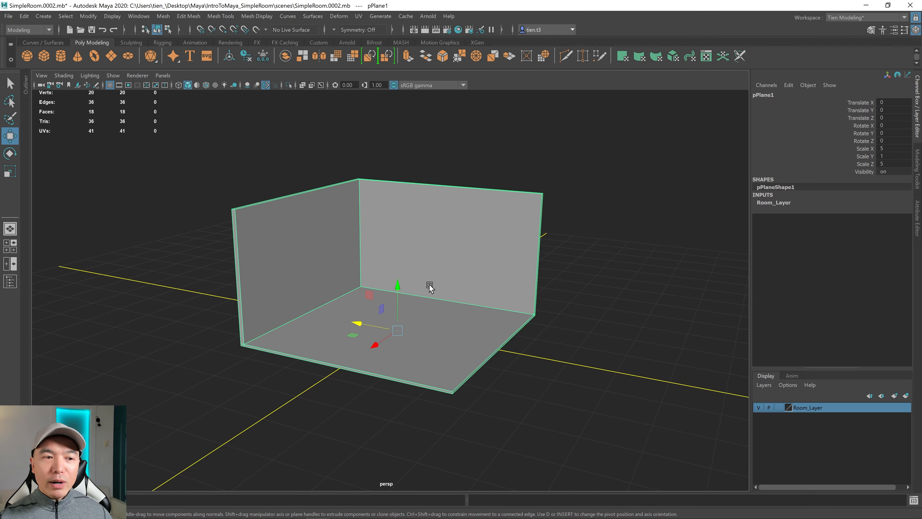
{"action": "mouse_move", "coordinate": [398, 331]}
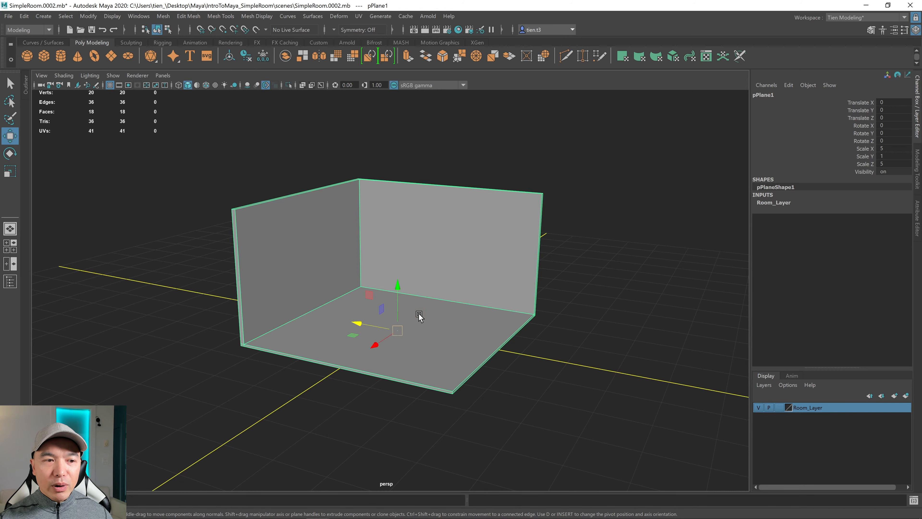
{"action": "mouse_move", "coordinate": [447, 261]}
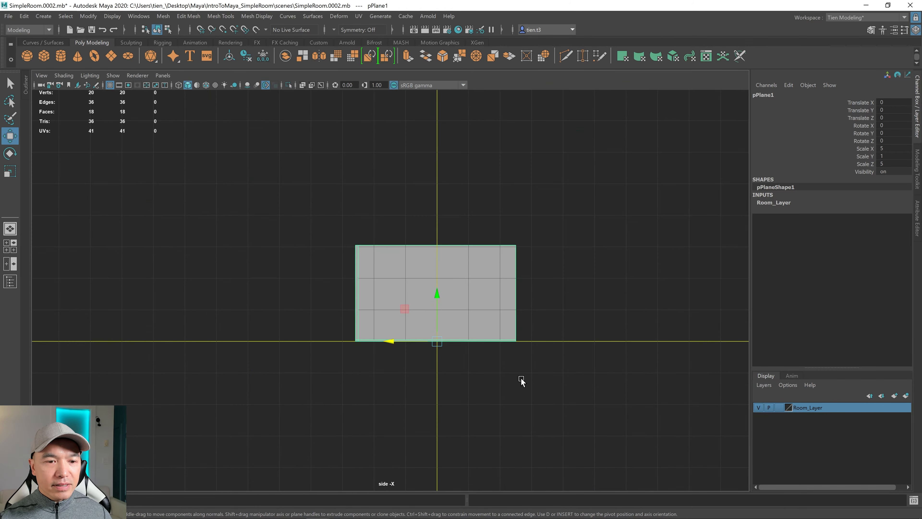
Zoom the side view to check the room's pivot sits on the ground line.
{"action": "scroll", "scroll_direction": "up", "scroll_amount": 3}
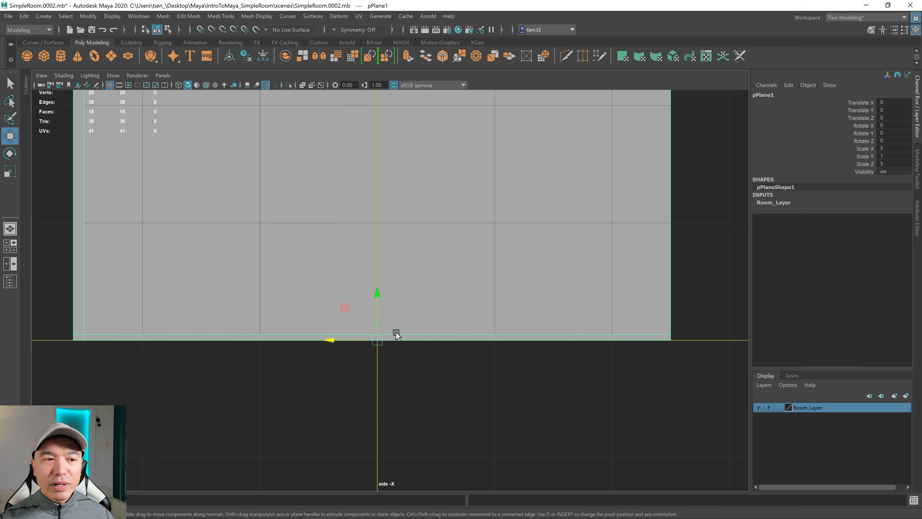
{"action": "mouse_move", "coordinate": [414, 299]}
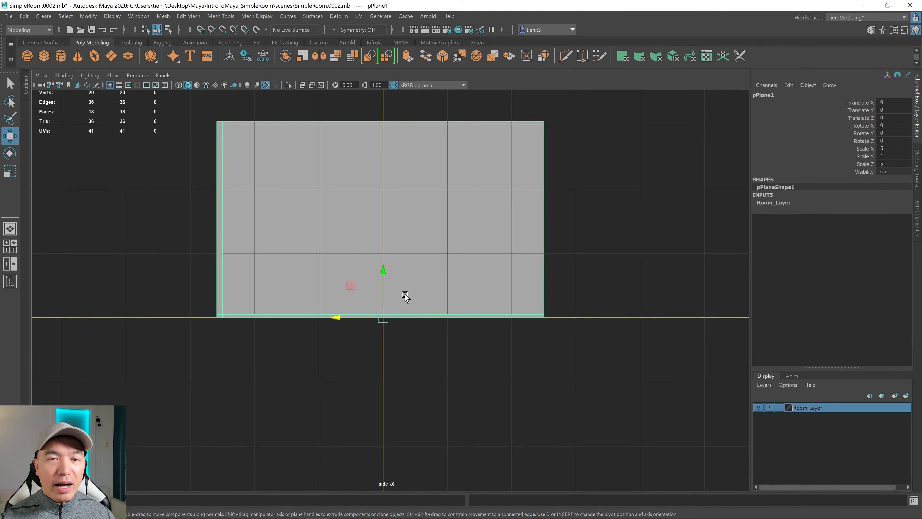
{"action": "mouse_move", "coordinate": [254, 69]}
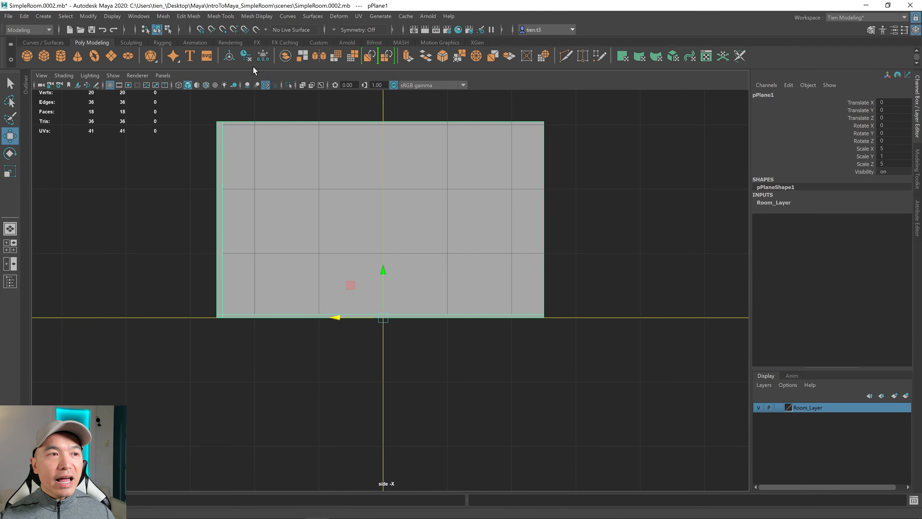
{"action": "mouse_move", "coordinate": [402, 277]}
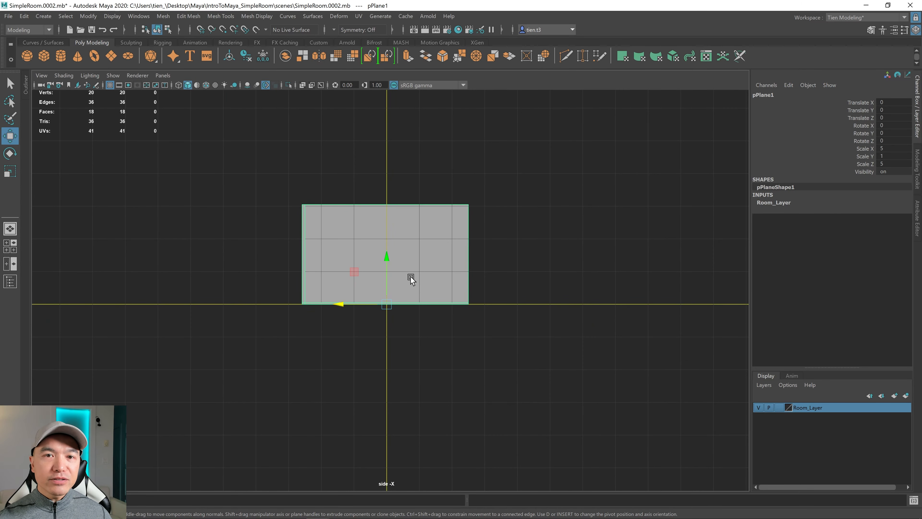
{"action": "mouse_move", "coordinate": [404, 236]}
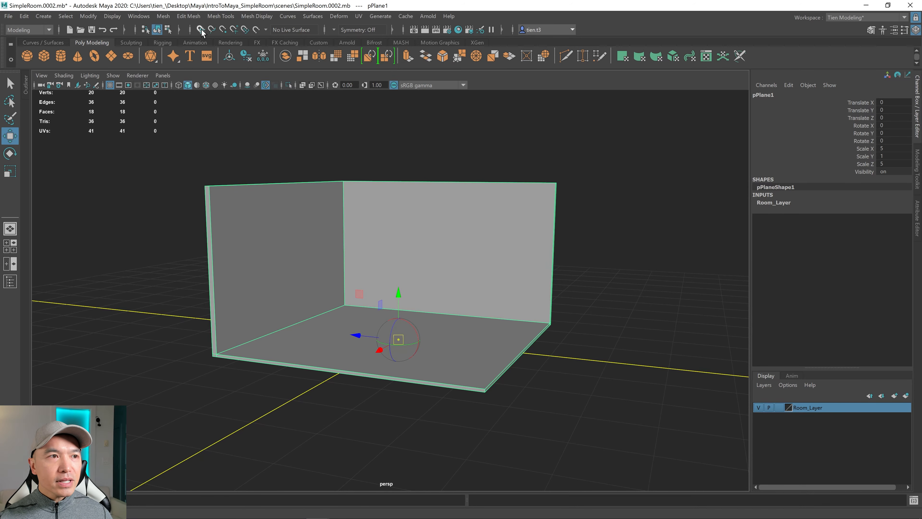
{"action": "mouse_move", "coordinate": [221, 33]}
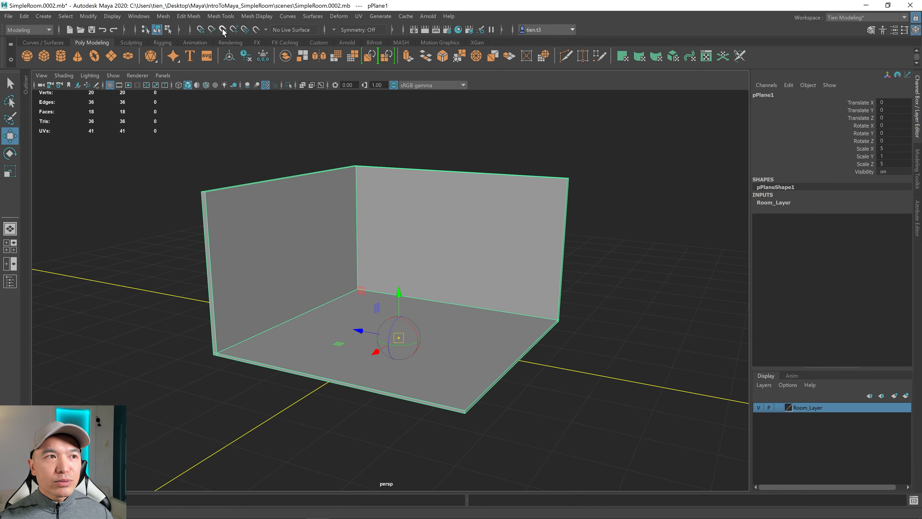
{"action": "mouse_move", "coordinate": [222, 29]}
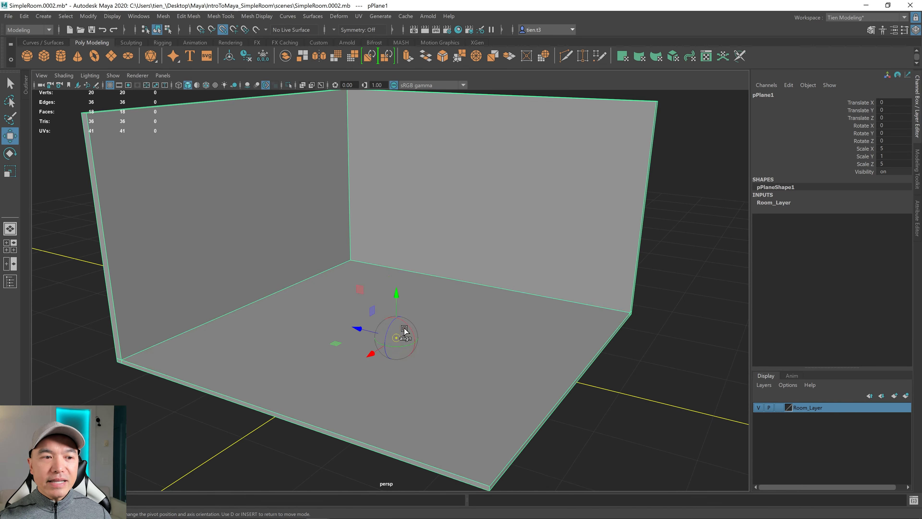
{"action": "mouse_move", "coordinate": [397, 340]}
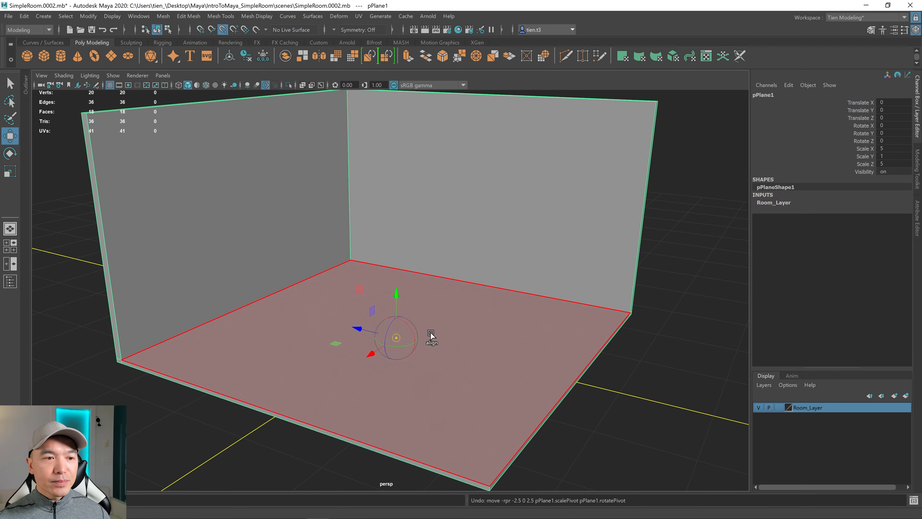
{"action": "mouse_move", "coordinate": [404, 338]}
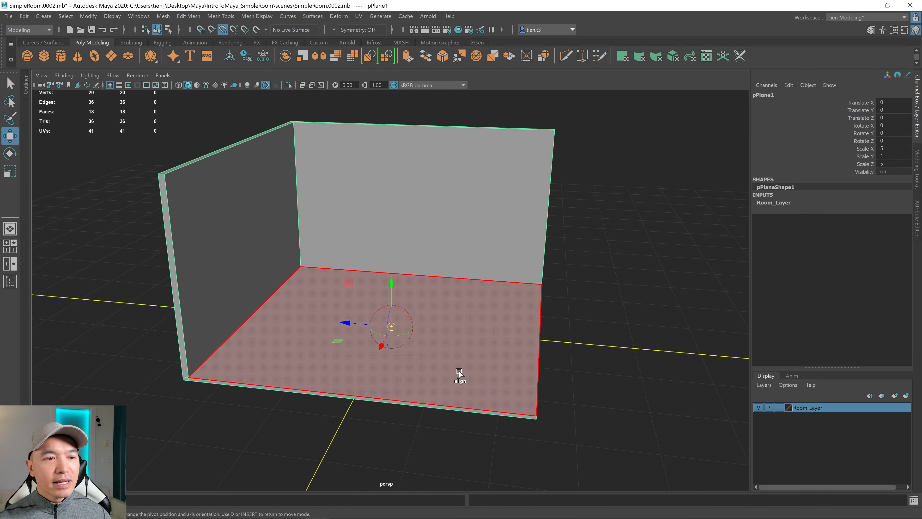
{"action": "mouse_move", "coordinate": [398, 287]}
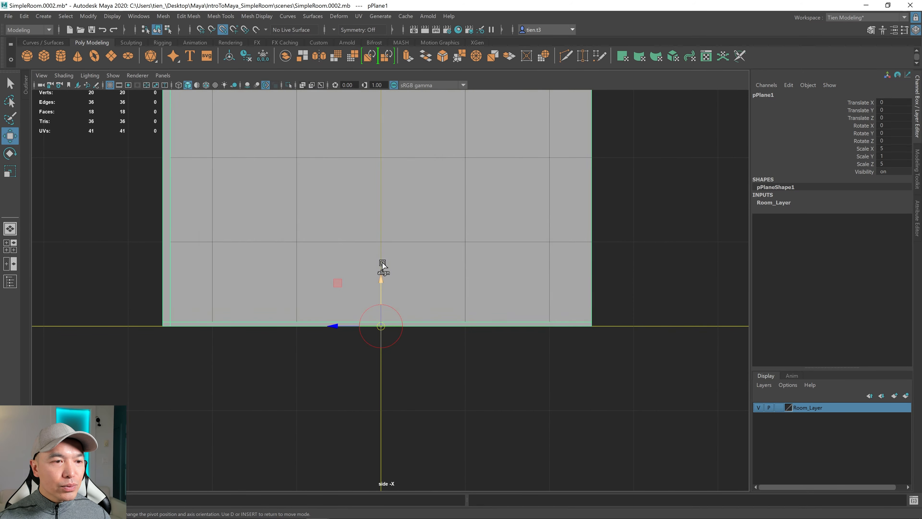
{"action": "mouse_move", "coordinate": [381, 280]}
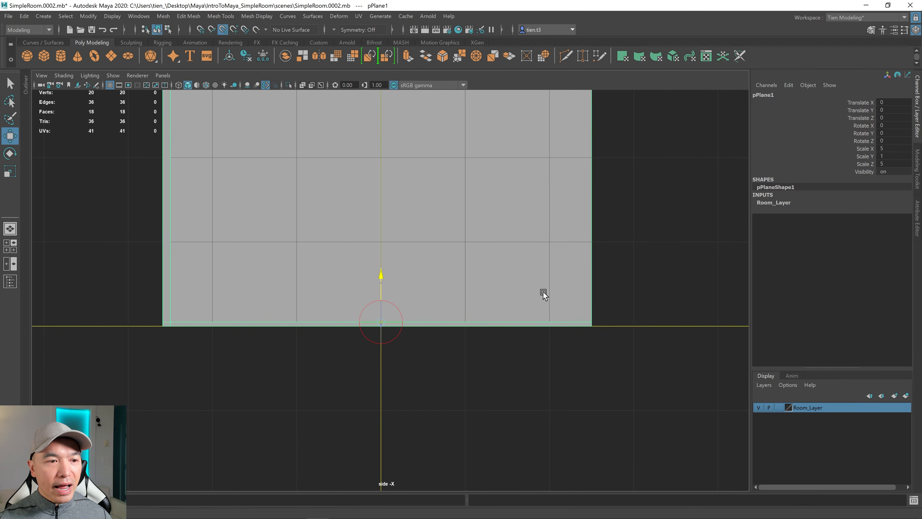
{"action": "mouse_move", "coordinate": [588, 333]}
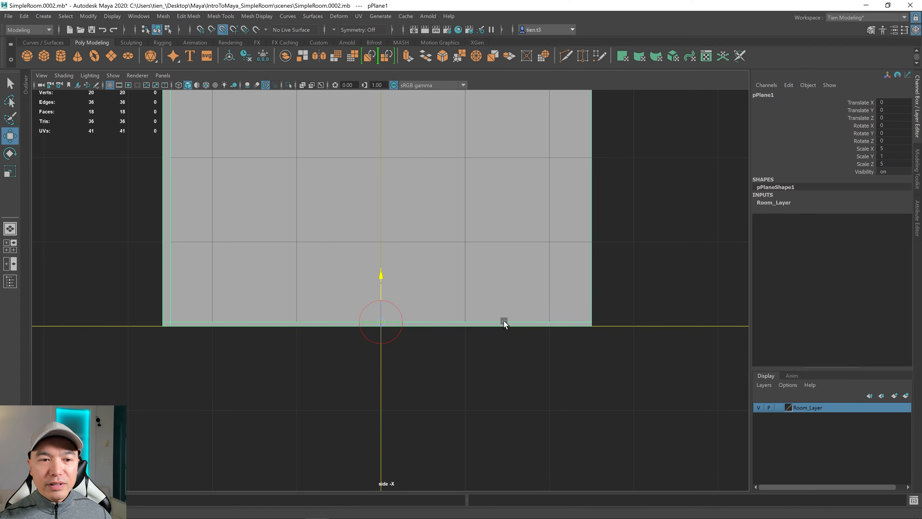
{"action": "mouse_move", "coordinate": [417, 326]}
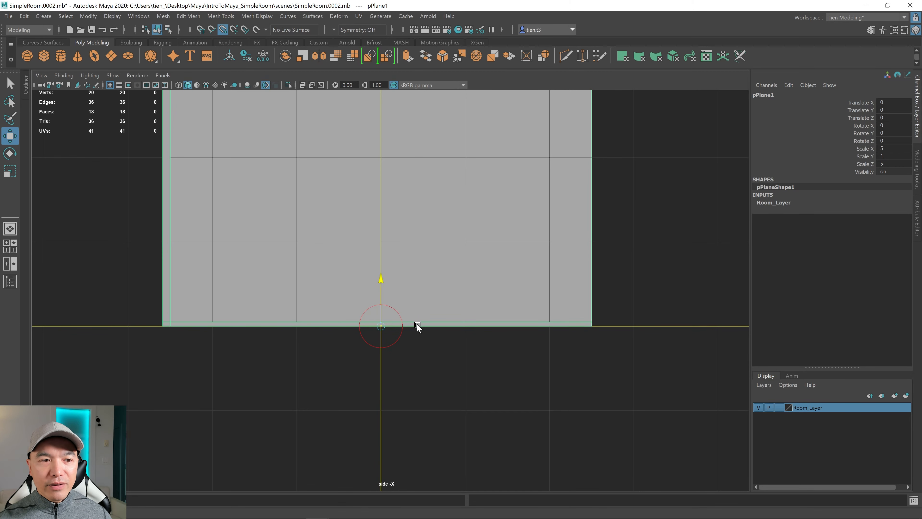
{"action": "mouse_move", "coordinate": [612, 68]}
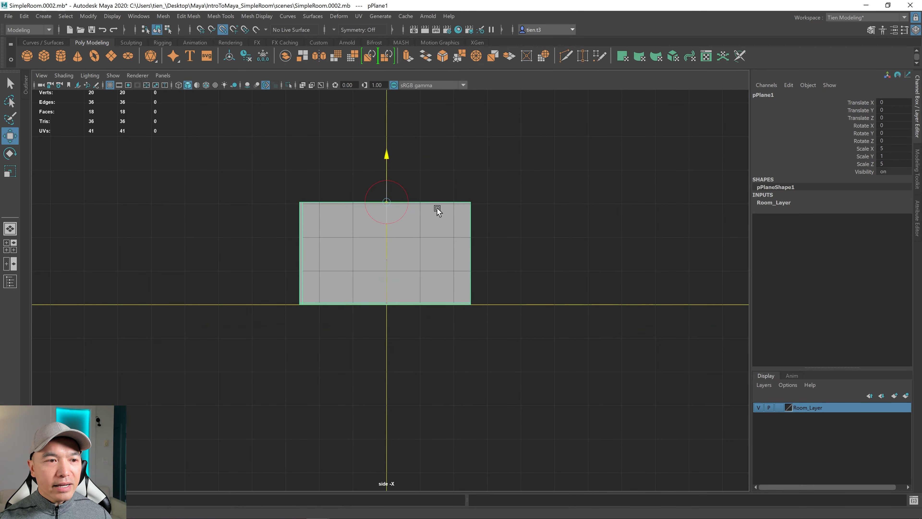
{"action": "mouse_move", "coordinate": [464, 210]}
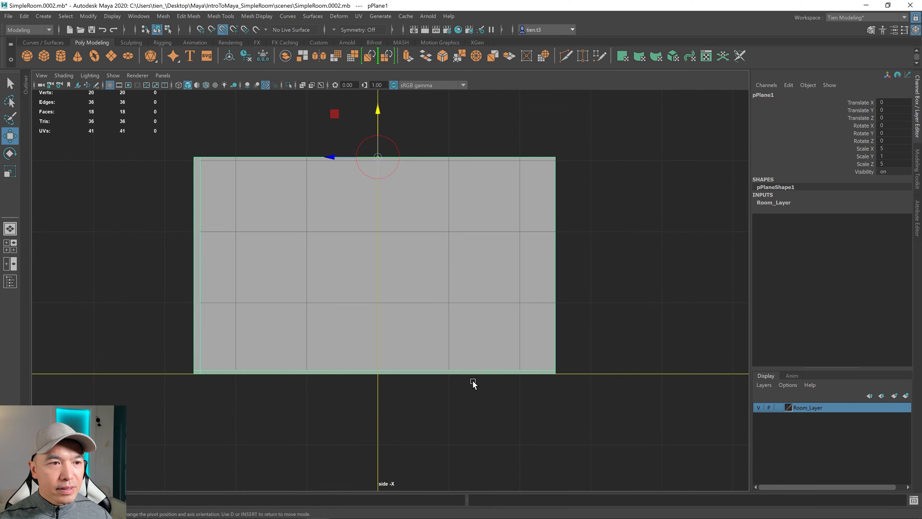
{"action": "mouse_move", "coordinate": [376, 120]}
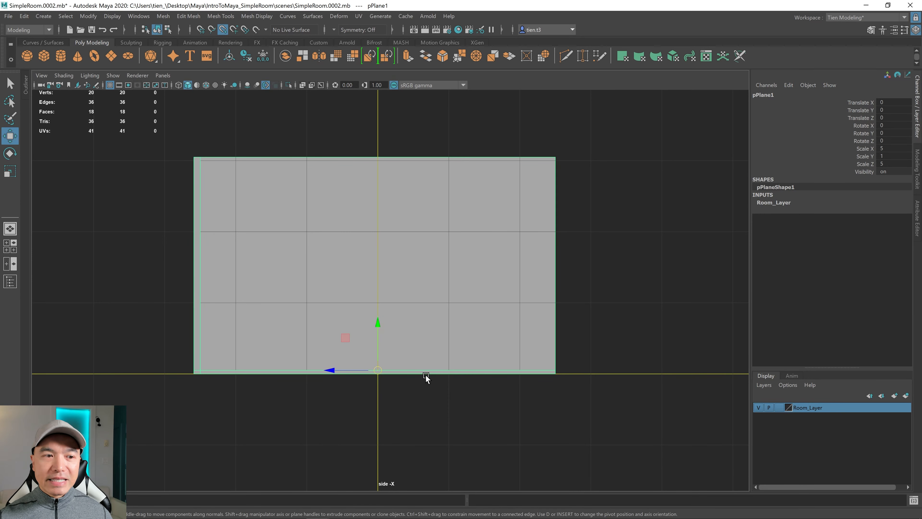
{"action": "mouse_move", "coordinate": [390, 370]}
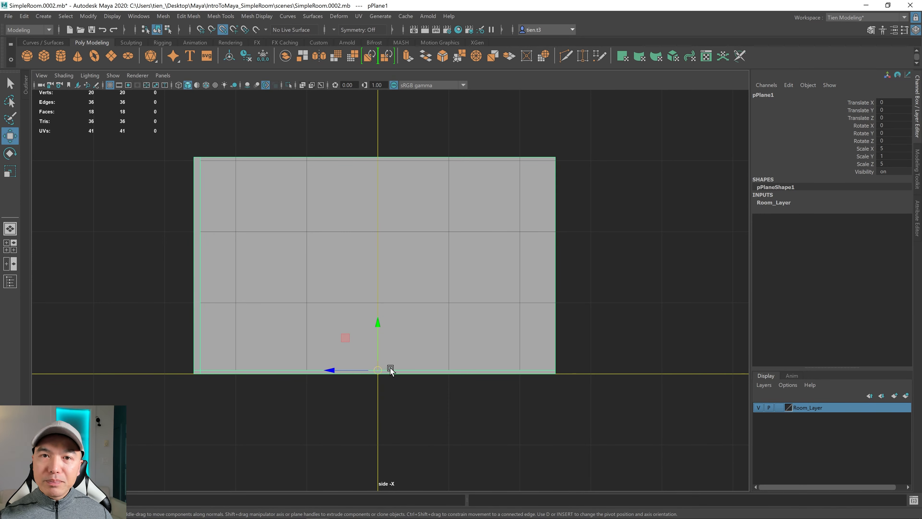
{"action": "mouse_move", "coordinate": [381, 318]}
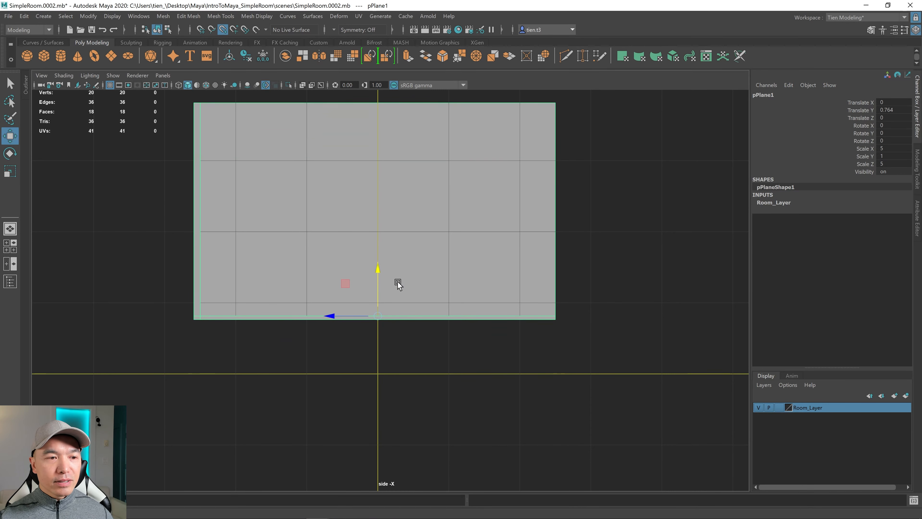
{"action": "mouse_move", "coordinate": [395, 325]}
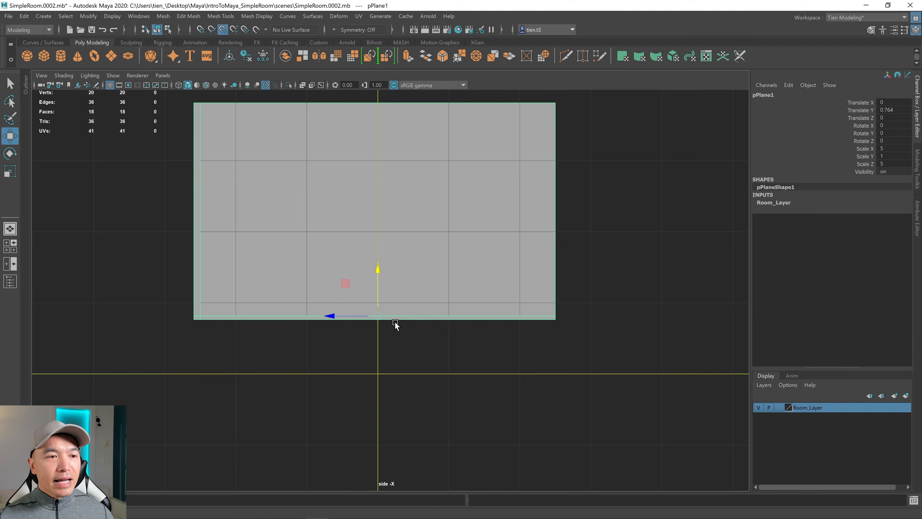
{"action": "mouse_move", "coordinate": [387, 377]}
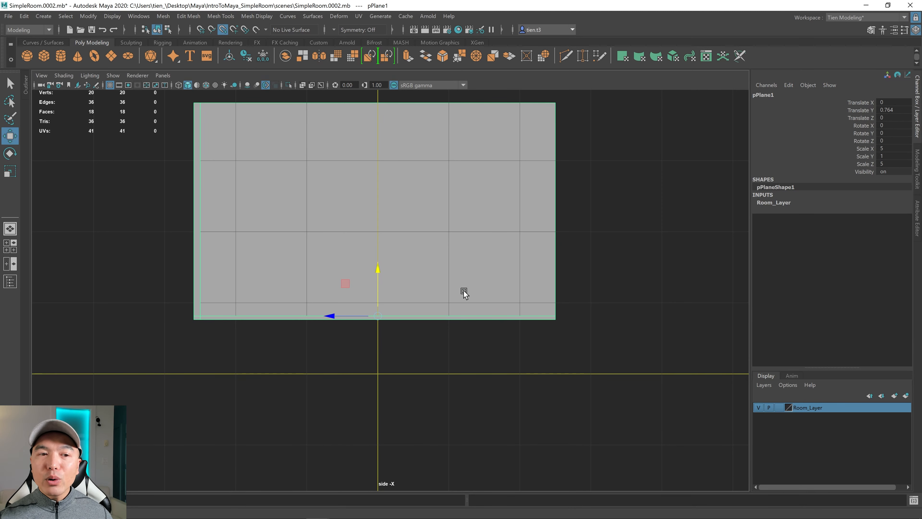
{"action": "mouse_move", "coordinate": [355, 235]}
{"action": "type", "text": "-0.05"}
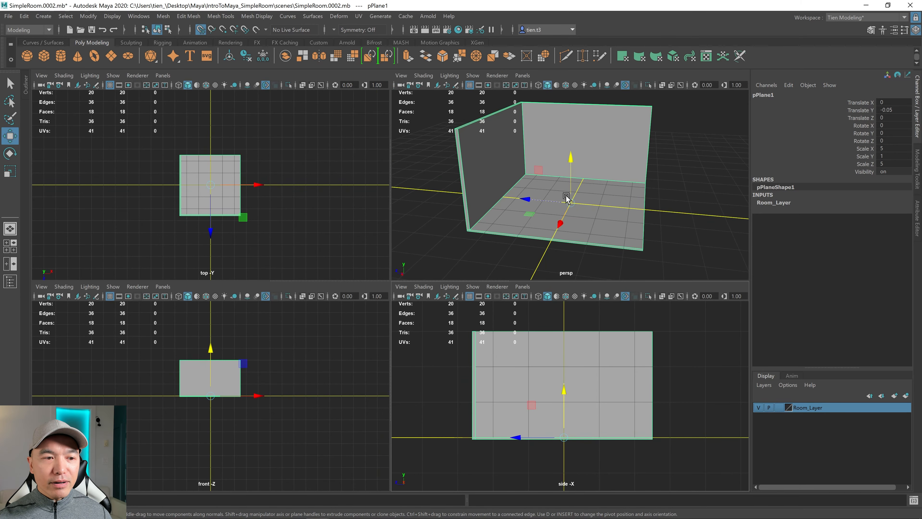
{"action": "mouse_move", "coordinate": [580, 204]}
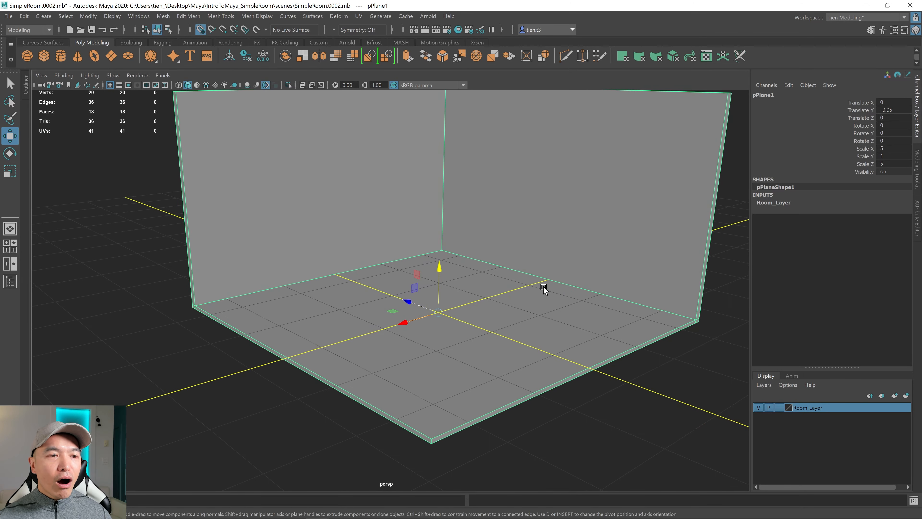
{"action": "mouse_move", "coordinate": [575, 351]}
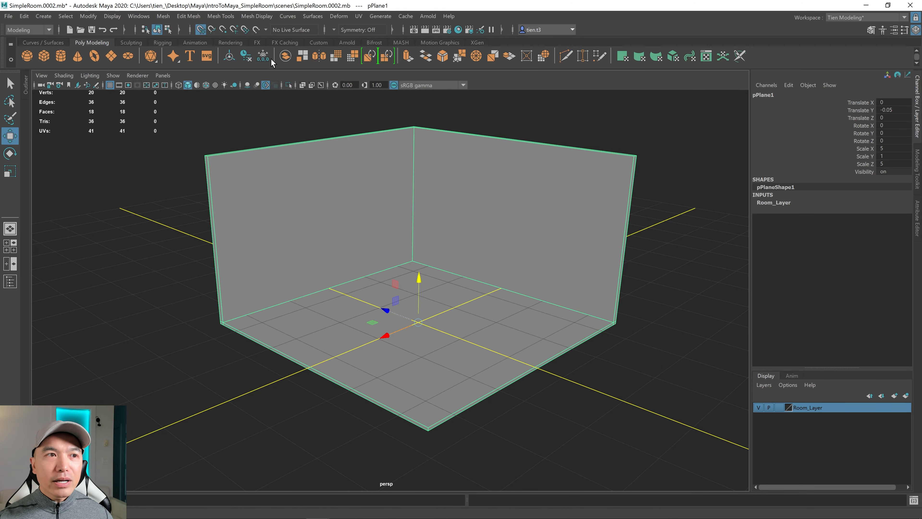
{"action": "mouse_move", "coordinate": [885, 128]}
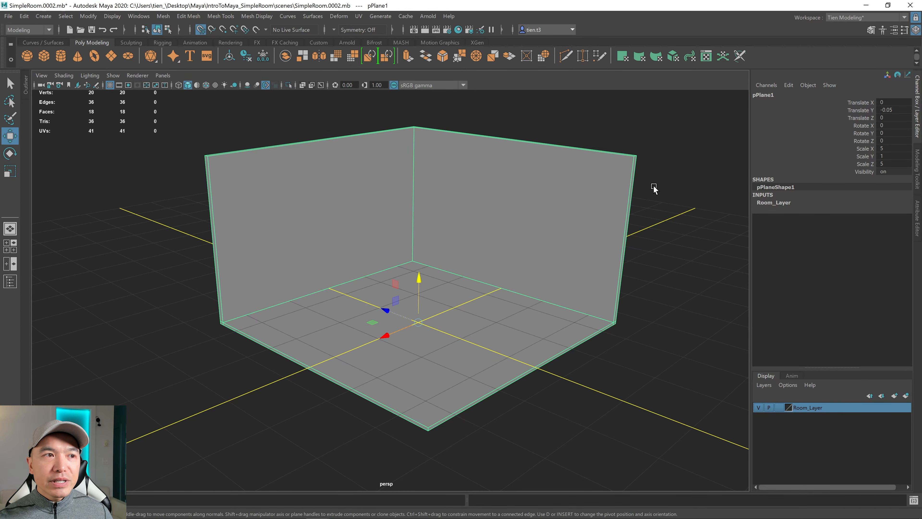
{"action": "mouse_move", "coordinate": [864, 121]}
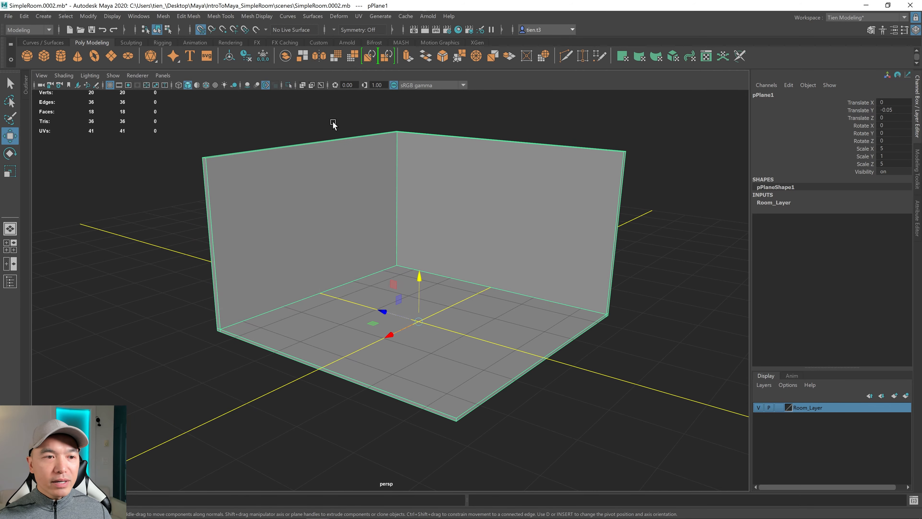
{"action": "mouse_move", "coordinate": [345, 123]}
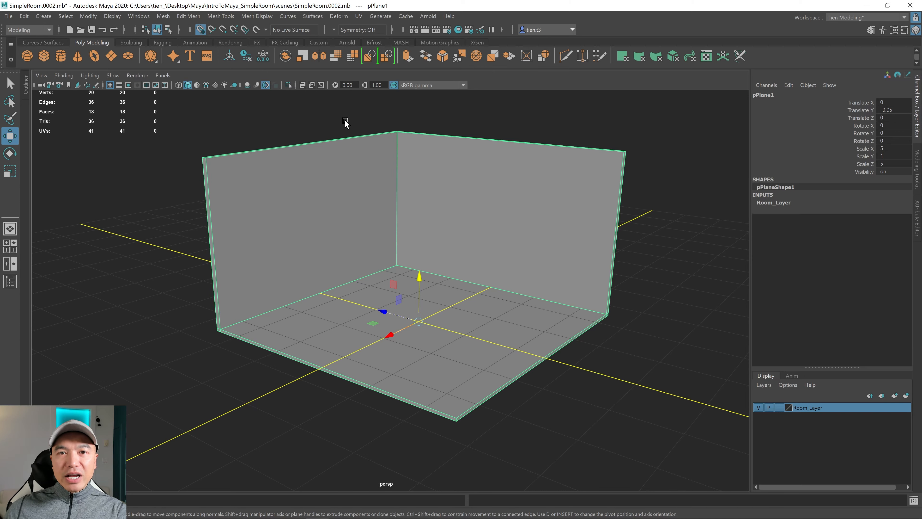
{"action": "mouse_move", "coordinate": [482, 137]}
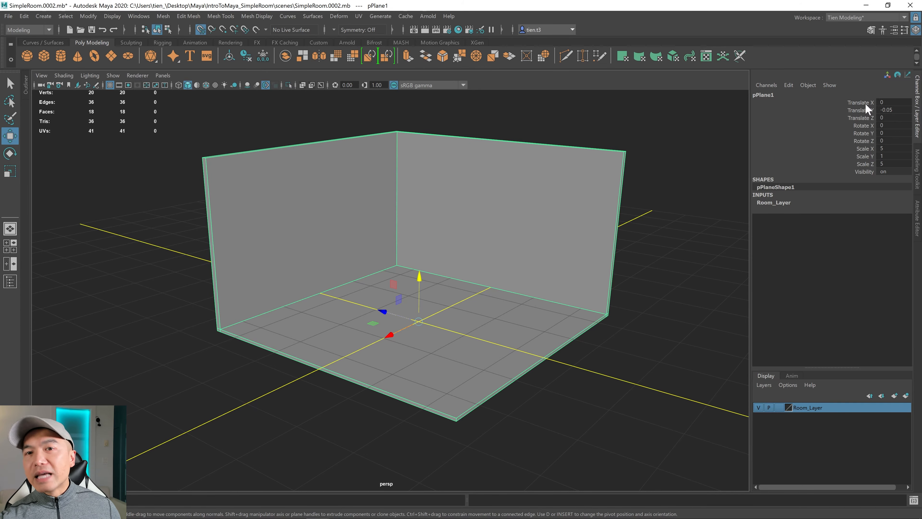
{"action": "mouse_move", "coordinate": [318, 98]}
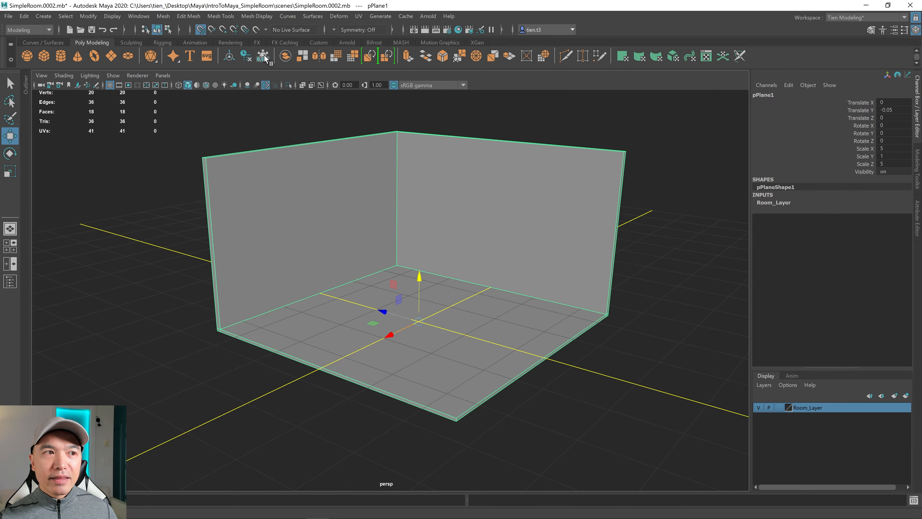
Freeze pPlane1's transformations so translate reads 0 and scale reads 1.
{"action": "left_click", "coordinate": [262, 56]}
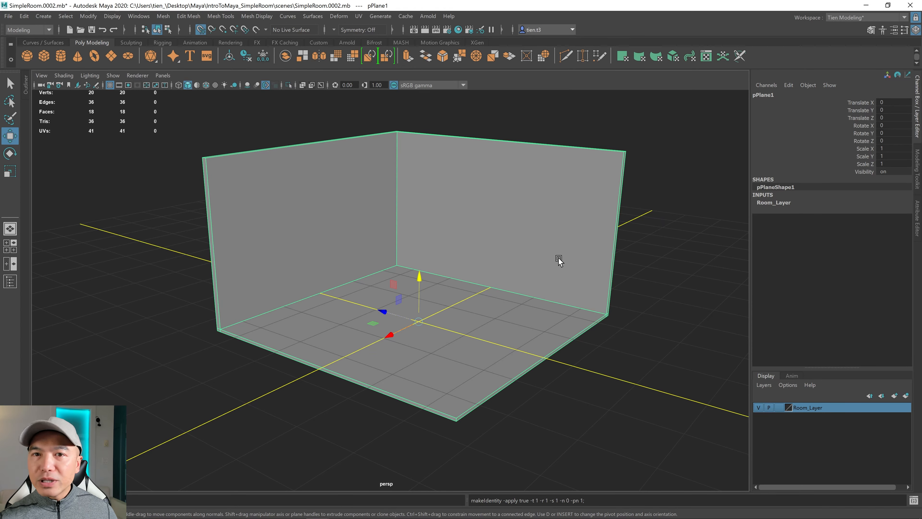
{"action": "mouse_move", "coordinate": [211, 47]}
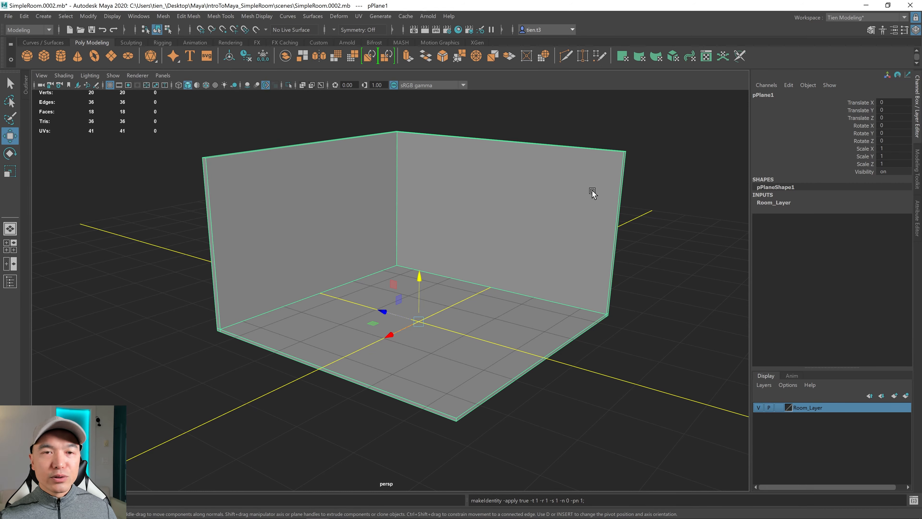
{"action": "mouse_move", "coordinate": [772, 104]}
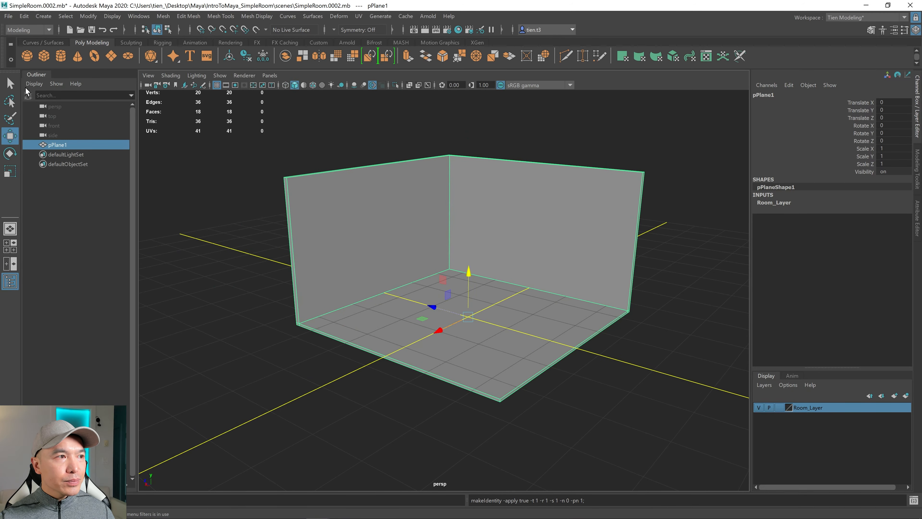
{"action": "mouse_move", "coordinate": [38, 76]}
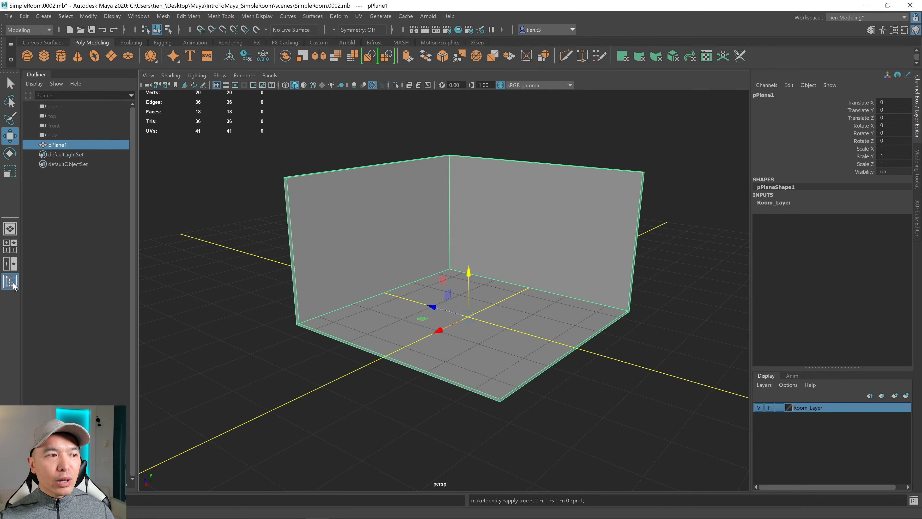
Show the Outliner and rename pPlane1 to FloorAndWalls in the Channel Box.
{"action": "left_click", "coordinate": [10, 280]}
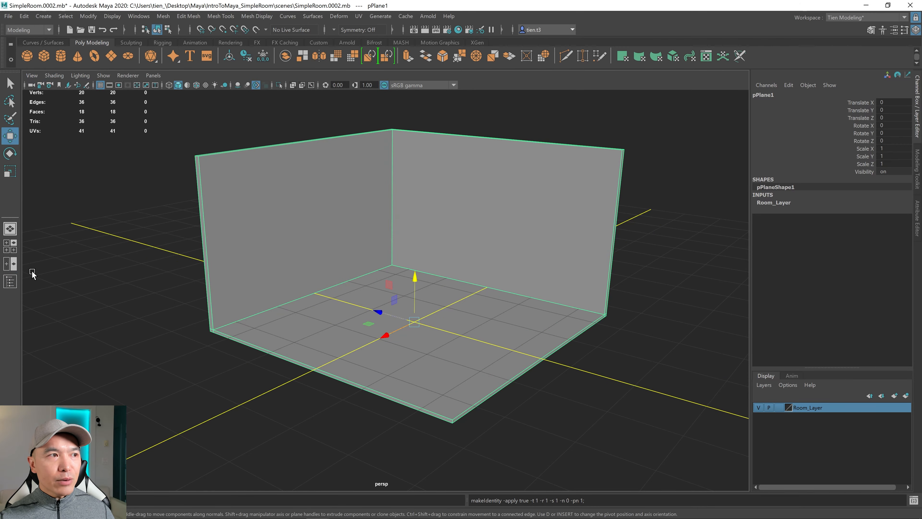
{"action": "left_click", "coordinate": [10, 281]}
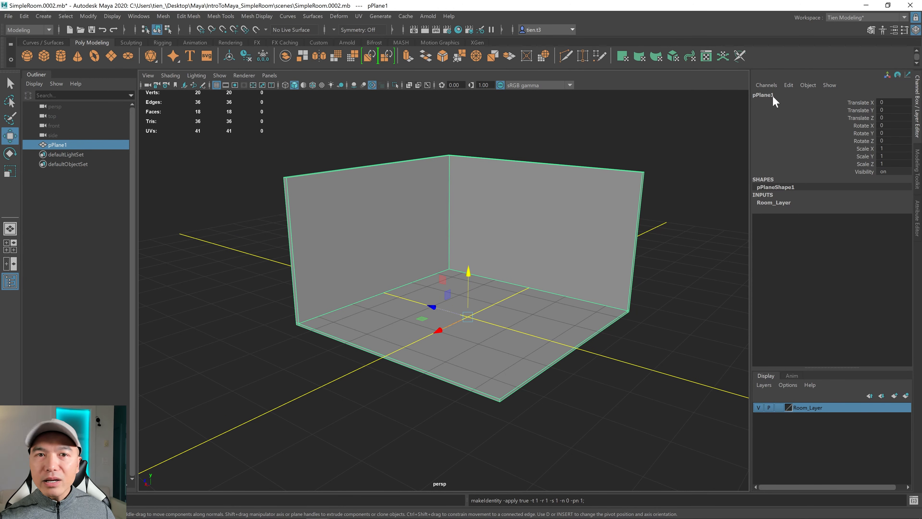
{"action": "double_click", "coordinate": [763, 95]}
{"action": "type", "text": "FloorAndWalls"}
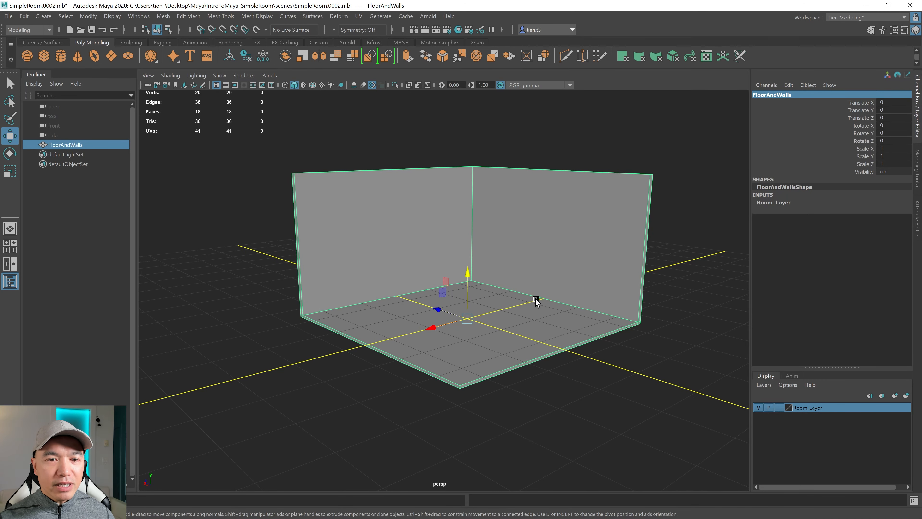
{"action": "left_click", "coordinate": [779, 407]}
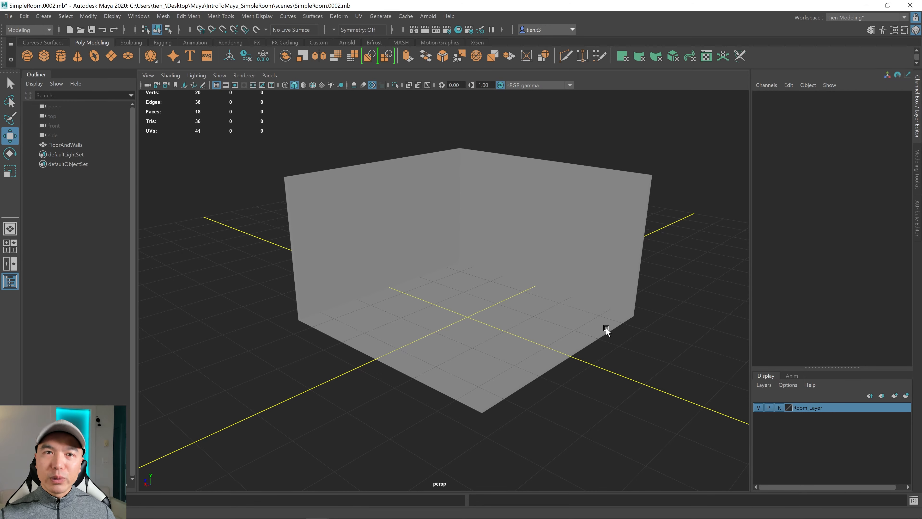
{"action": "mouse_move", "coordinate": [493, 319]}
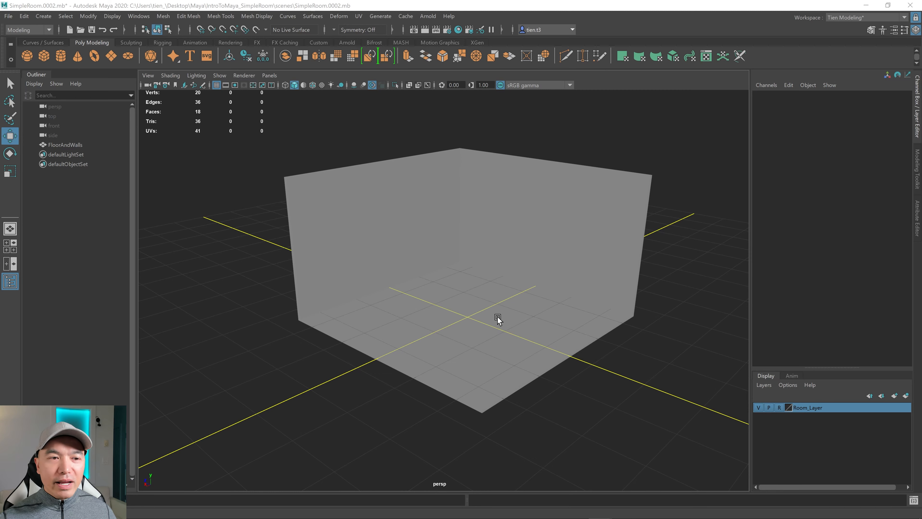
{"action": "mouse_move", "coordinate": [240, 189]}
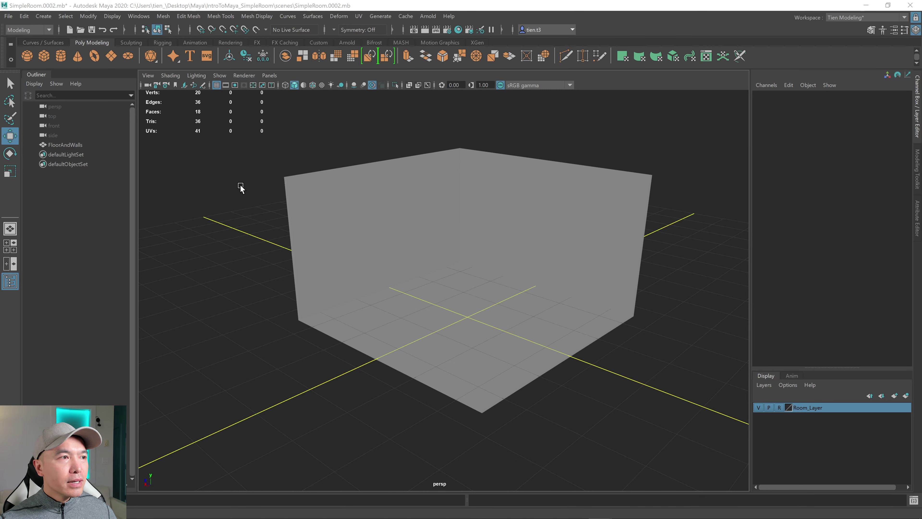
{"action": "mouse_move", "coordinate": [41, 81]}
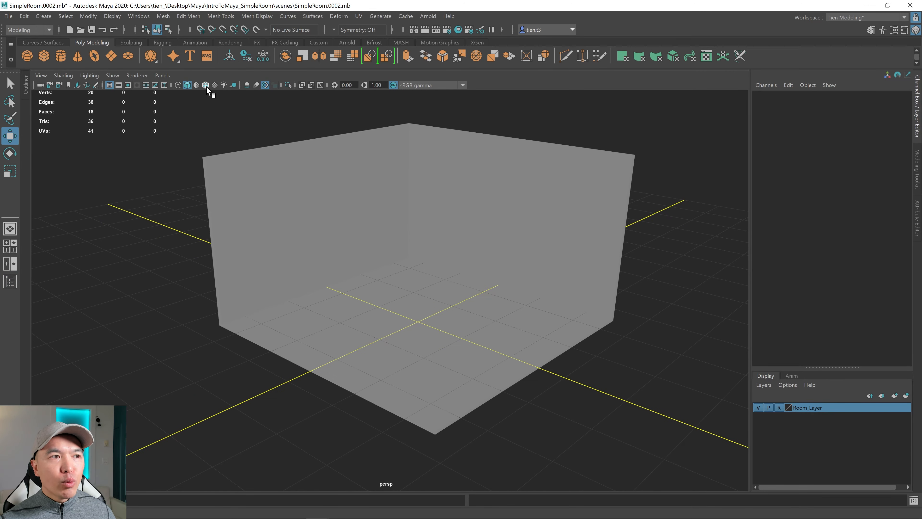
{"action": "mouse_move", "coordinate": [205, 96]}
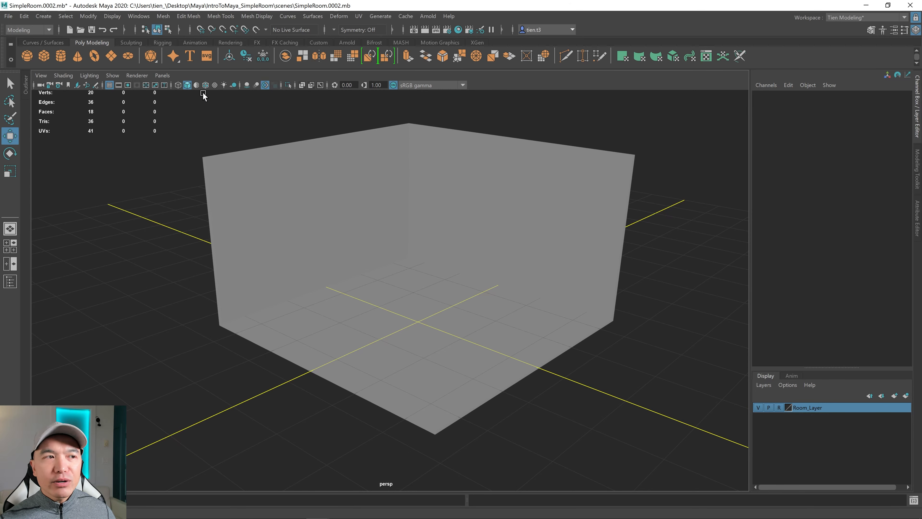
{"action": "mouse_move", "coordinate": [206, 86]}
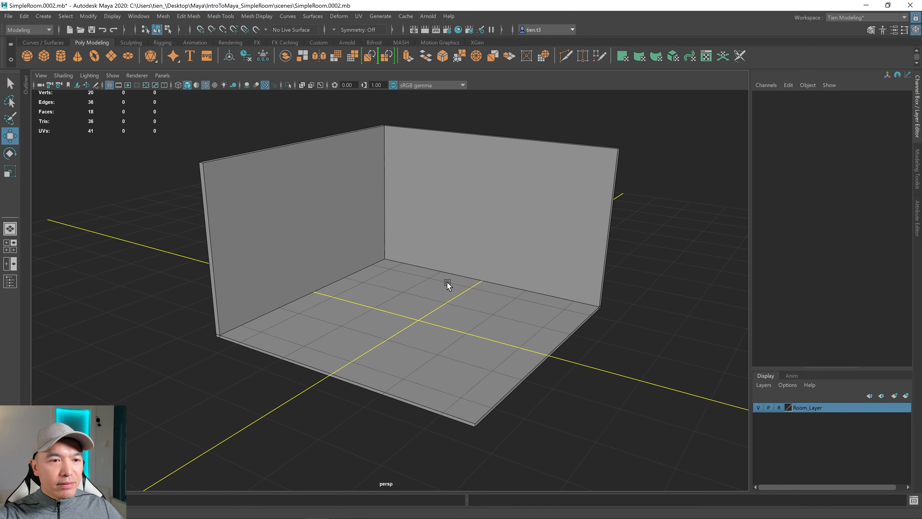
{"action": "mouse_move", "coordinate": [482, 372]}
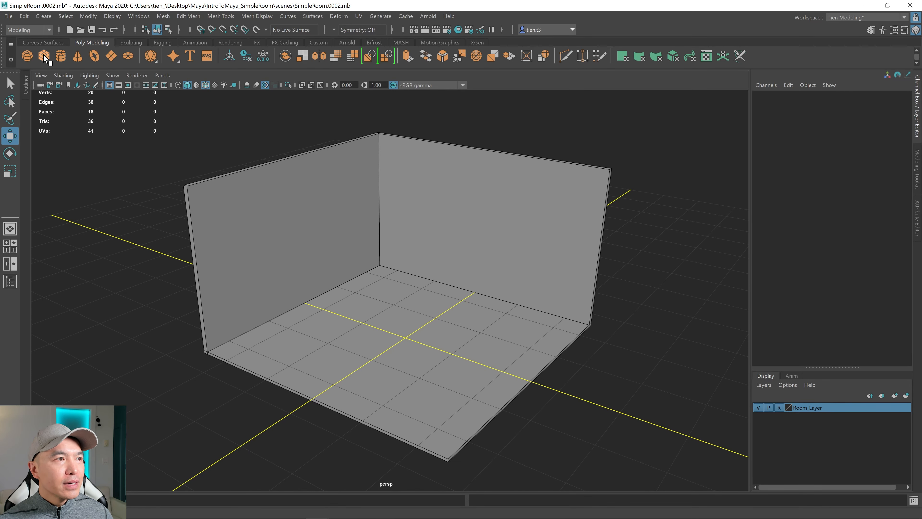
Add a polygon cube to be scaled into a flat 1.7 × 0.24 × 0.55 slab on the floor.
{"action": "left_click", "coordinate": [26, 56]}
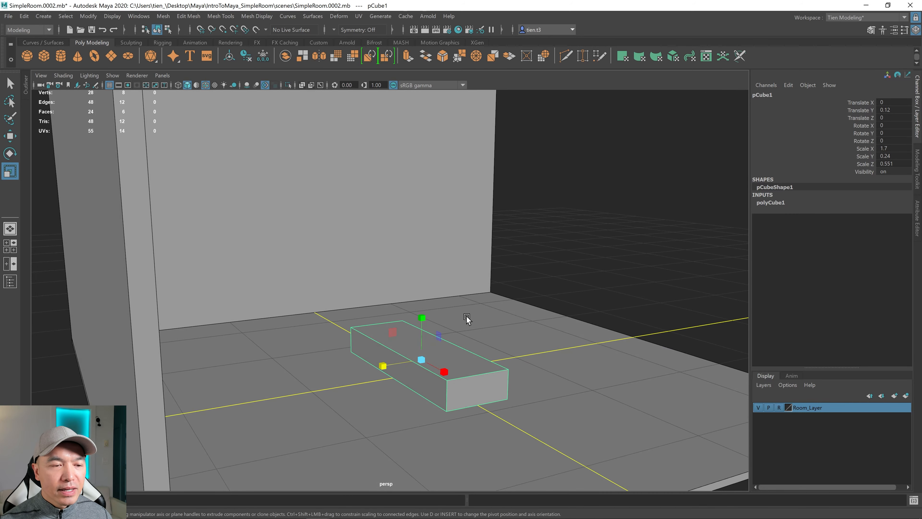
{"action": "mouse_move", "coordinate": [904, 197]}
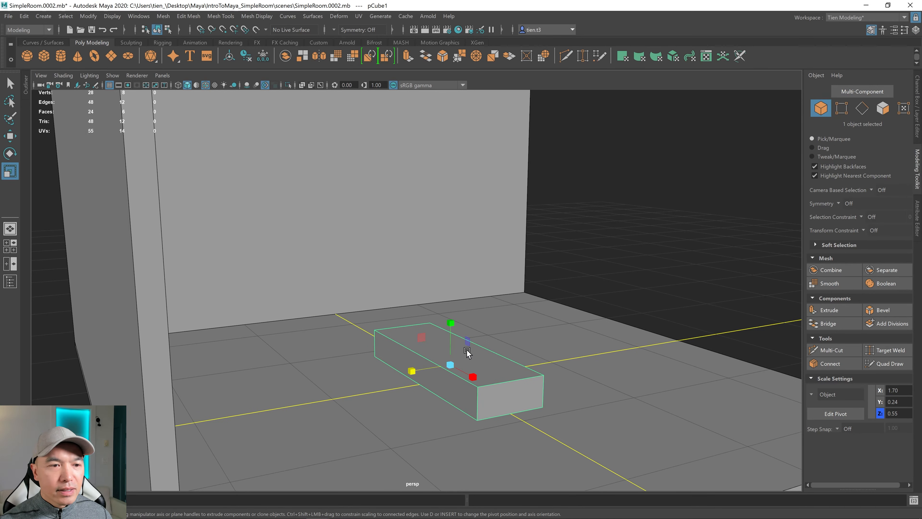
{"action": "mouse_move", "coordinate": [476, 291]}
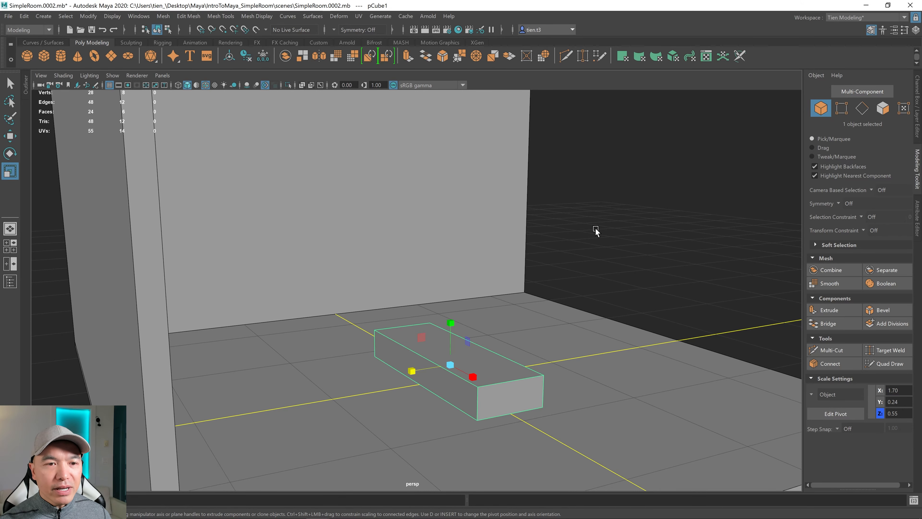
Extrude the slab's back face and raise the back strip about 0.39 into a sofa backrest.
{"action": "right_click", "coordinate": [595, 229]}
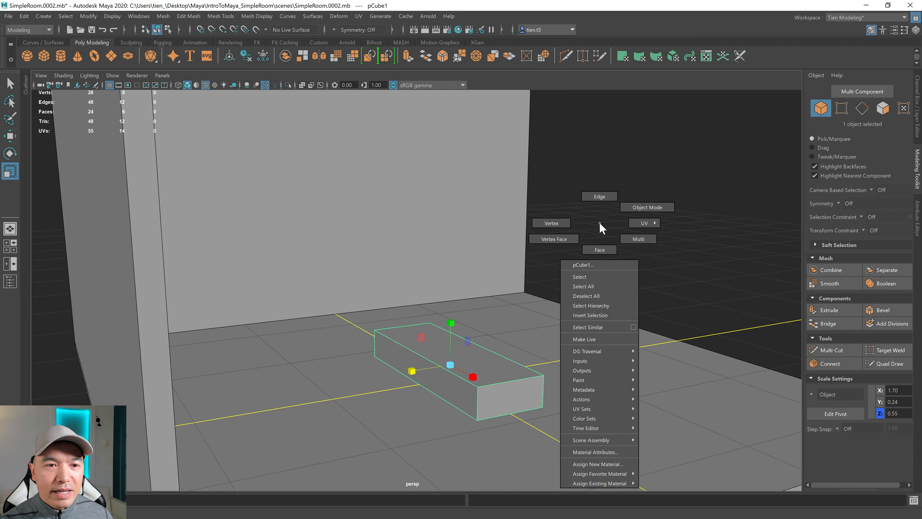
{"action": "left_click", "coordinate": [599, 249]}
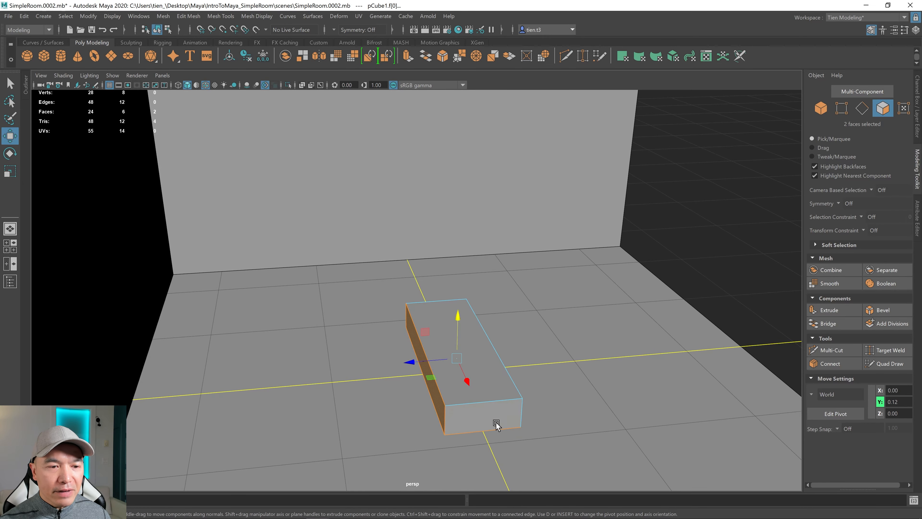
{"action": "left_click", "coordinate": [514, 409]}
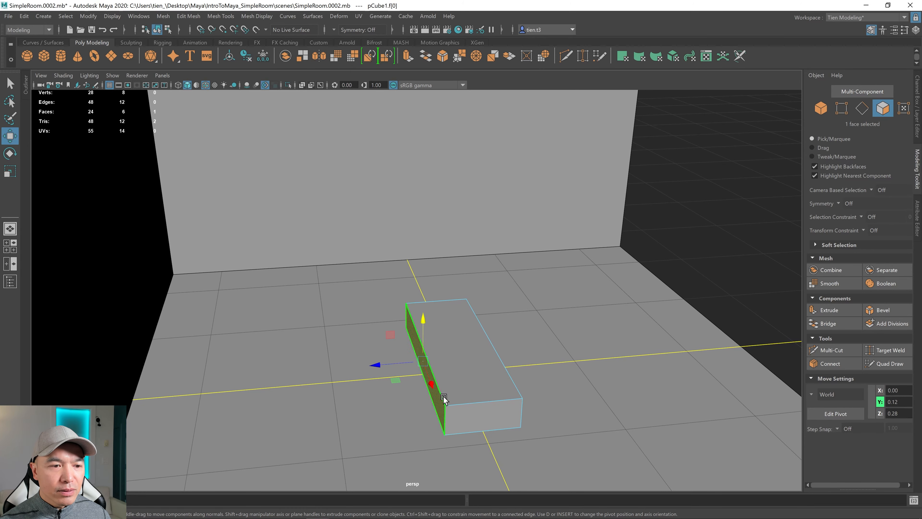
{"action": "left_click", "coordinate": [829, 310]}
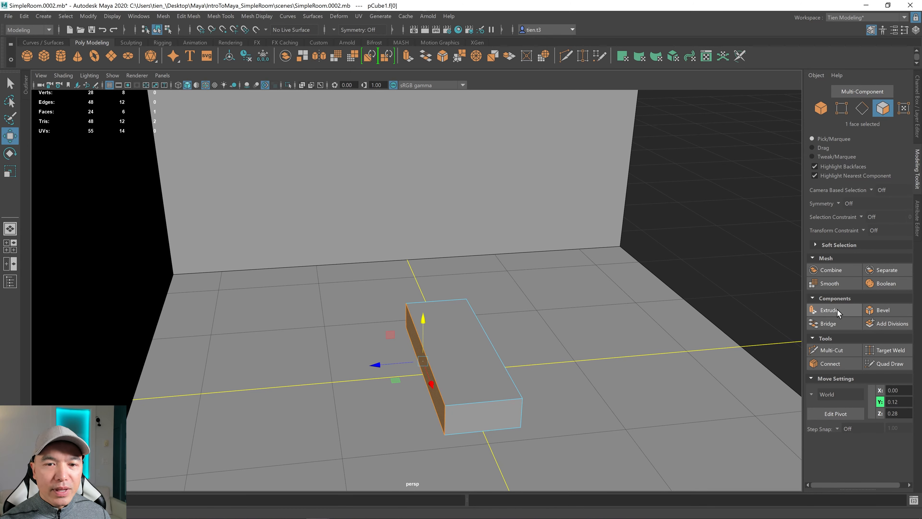
{"action": "left_click", "coordinate": [828, 310]}
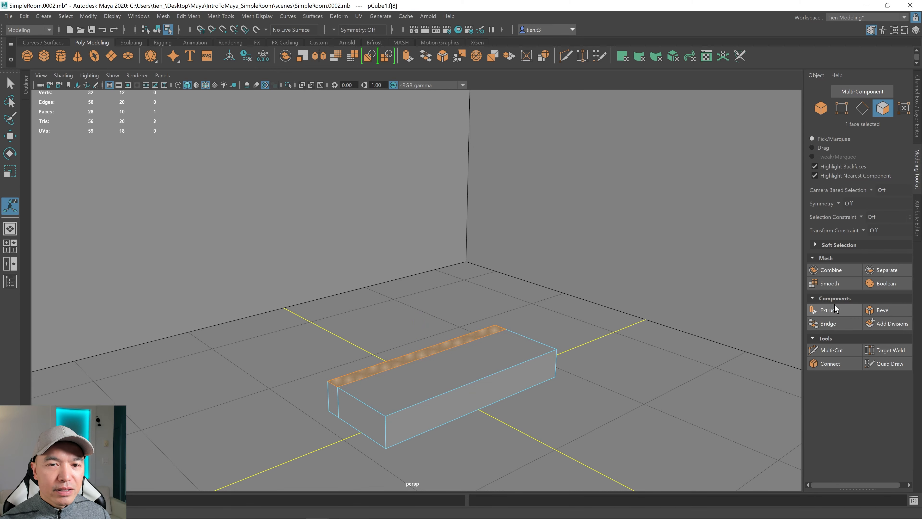
{"action": "left_click", "coordinate": [830, 310]}
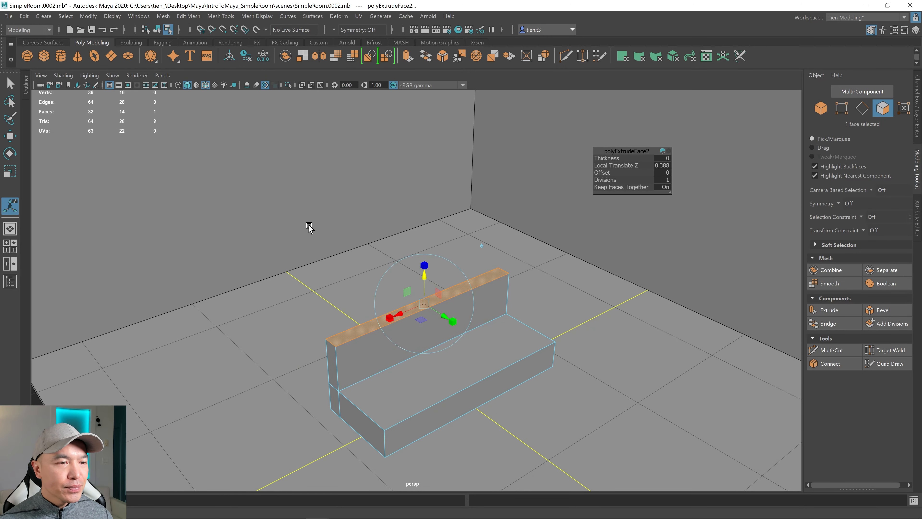
{"action": "mouse_move", "coordinate": [357, 254]}
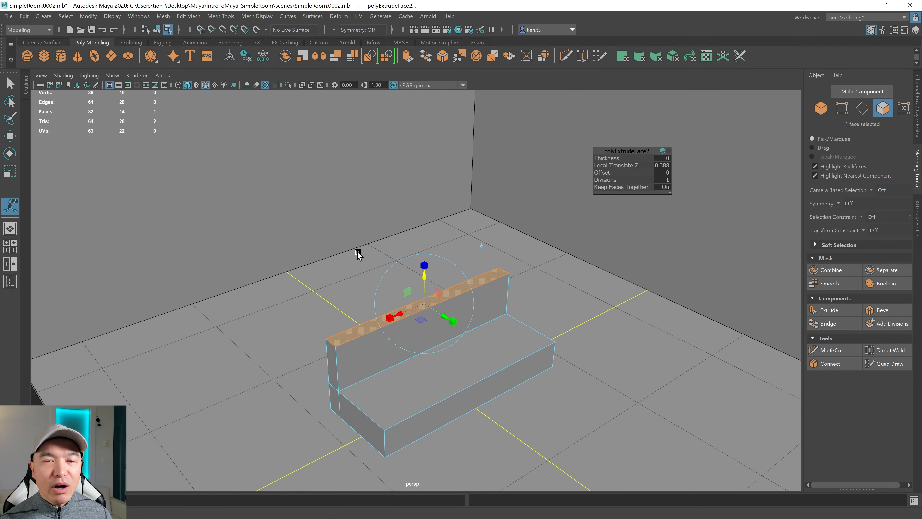
{"action": "right_click", "coordinate": [356, 243]}
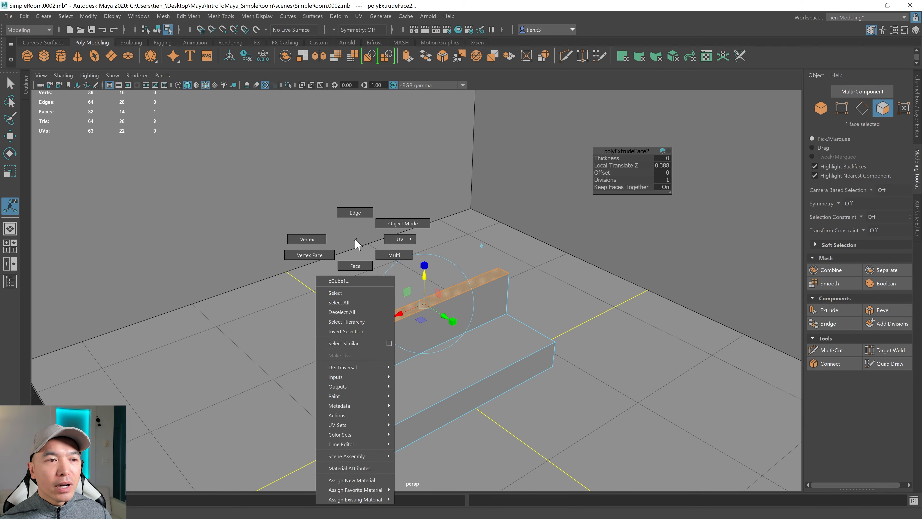
In object mode, shape a new cube into a tall narrow block and move it against the left wall.
{"action": "left_click", "coordinate": [402, 223]}
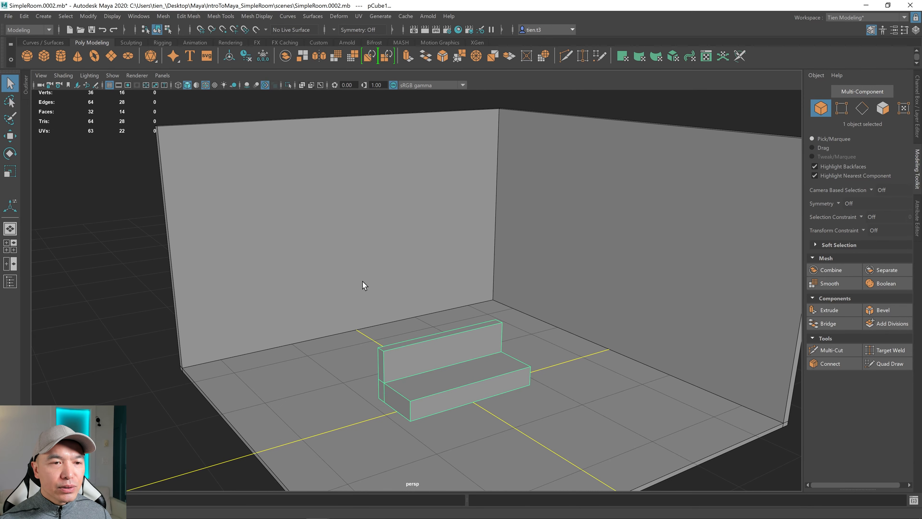
{"action": "mouse_move", "coordinate": [485, 374]}
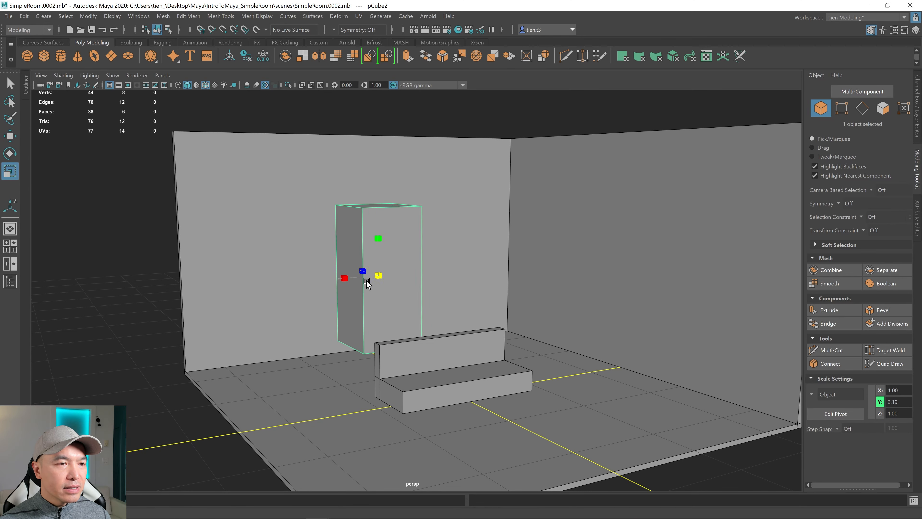
{"action": "left_click", "coordinate": [10, 135]}
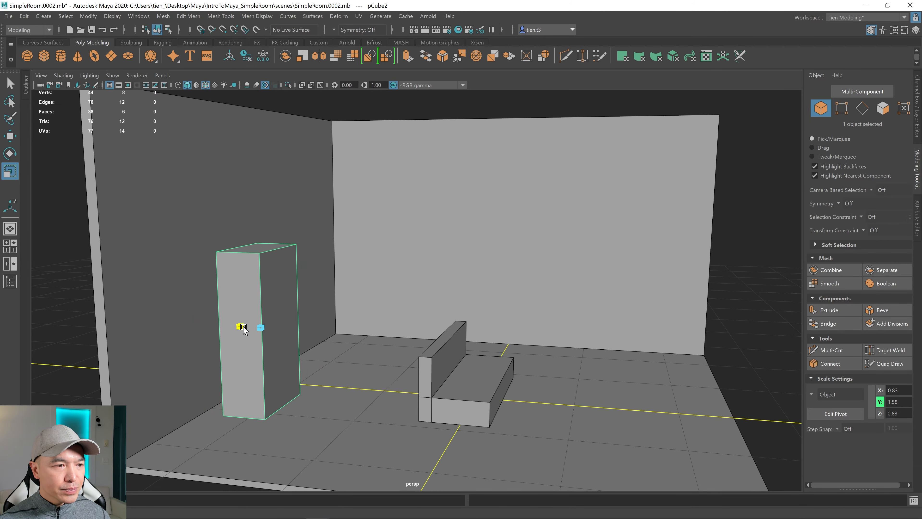
{"action": "key", "text": "w"}
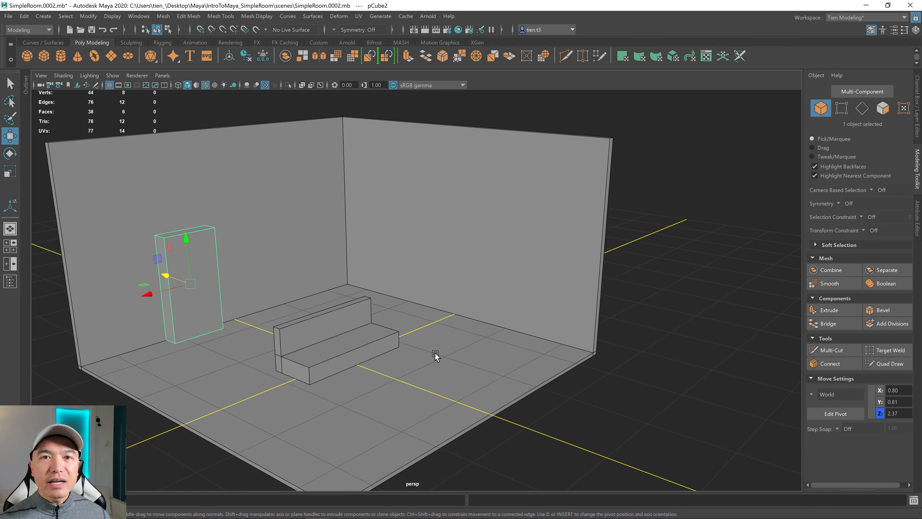
Scale a third cube long and low and place it on the floor in front of the sofa.
{"action": "left_click", "coordinate": [435, 356]}
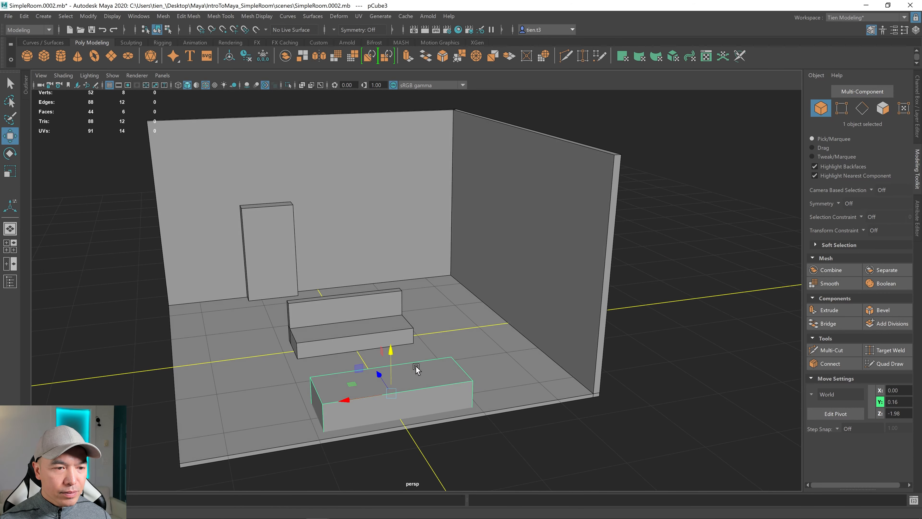
{"action": "key", "text": "r"}
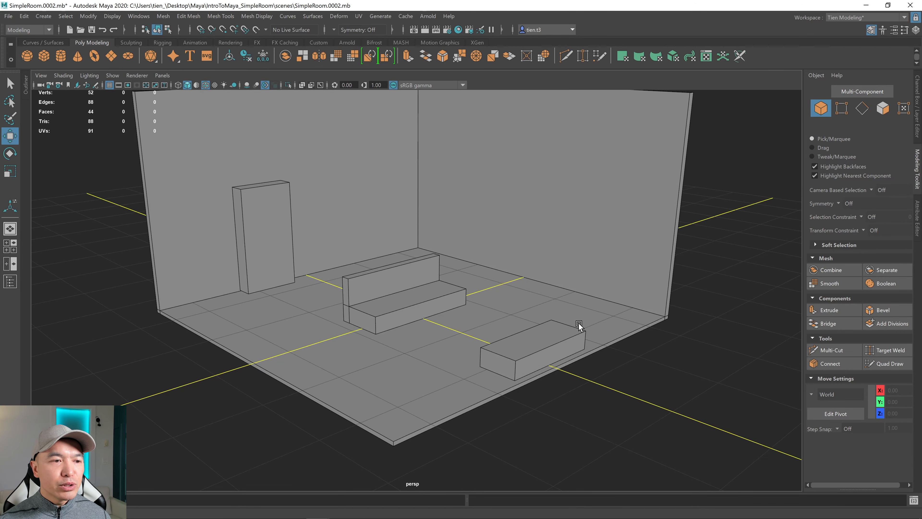
{"action": "left_click", "coordinate": [529, 347]}
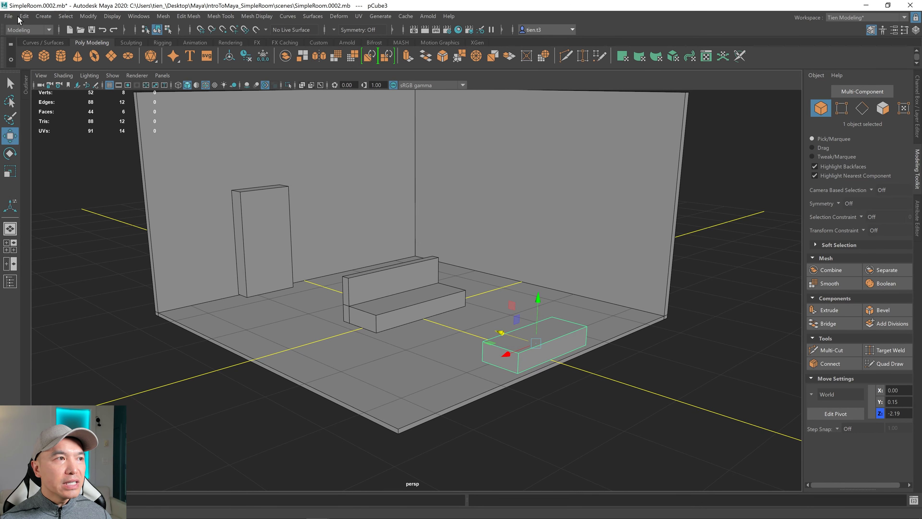
Duplicate the low box via Edit to make a thin backrest panel for the bench.
{"action": "left_click", "coordinate": [24, 16]}
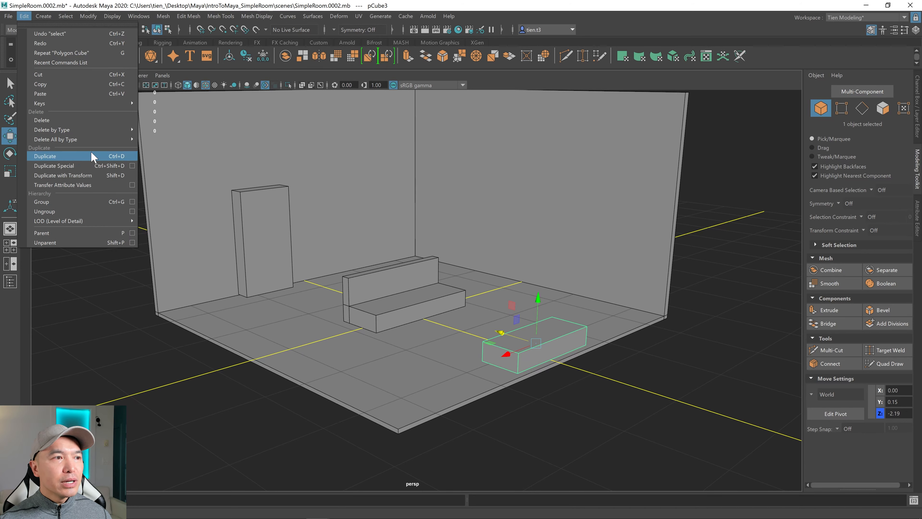
{"action": "mouse_move", "coordinate": [86, 159]}
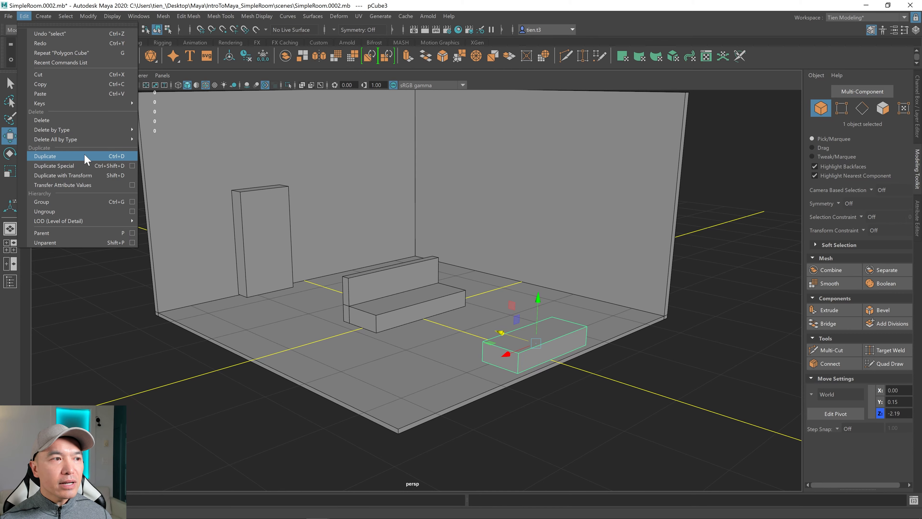
{"action": "mouse_move", "coordinate": [595, 388]}
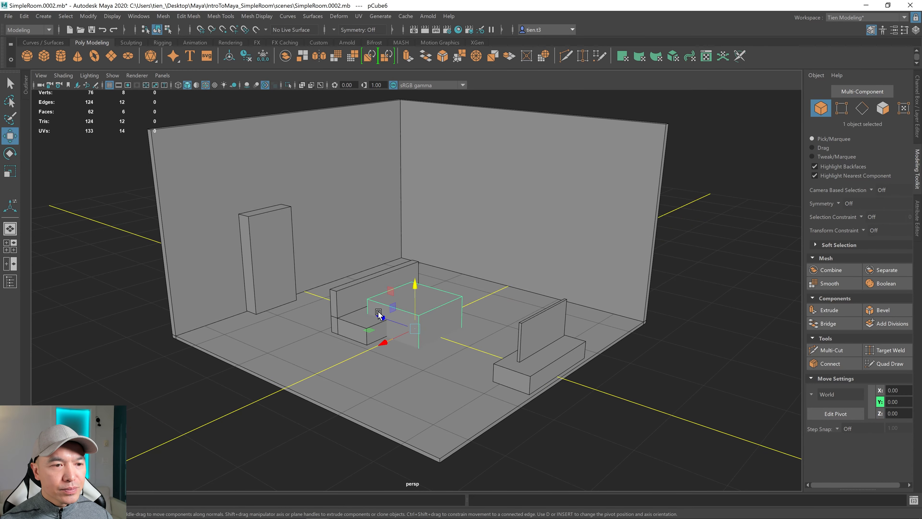
Scale the new cube into a low coffee table between the sofa and bench.
{"action": "key", "text": "r"}
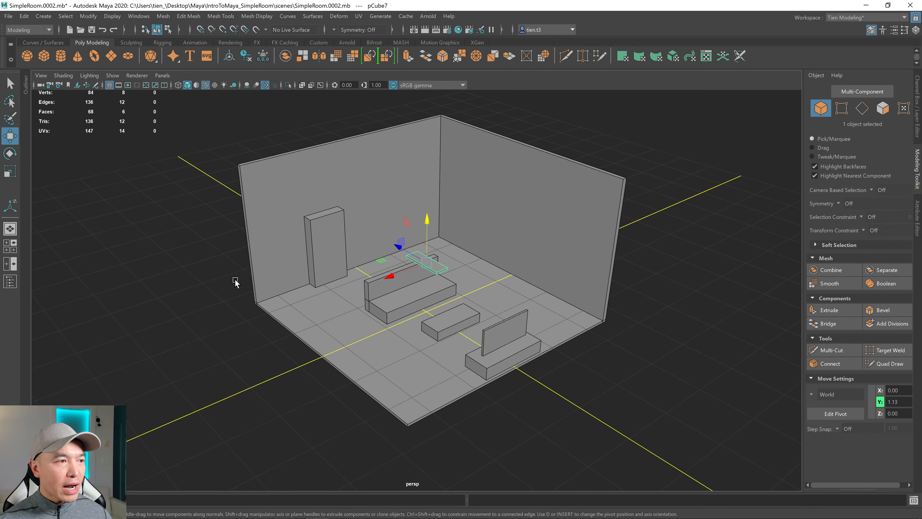
{"action": "mouse_move", "coordinate": [499, 280]}
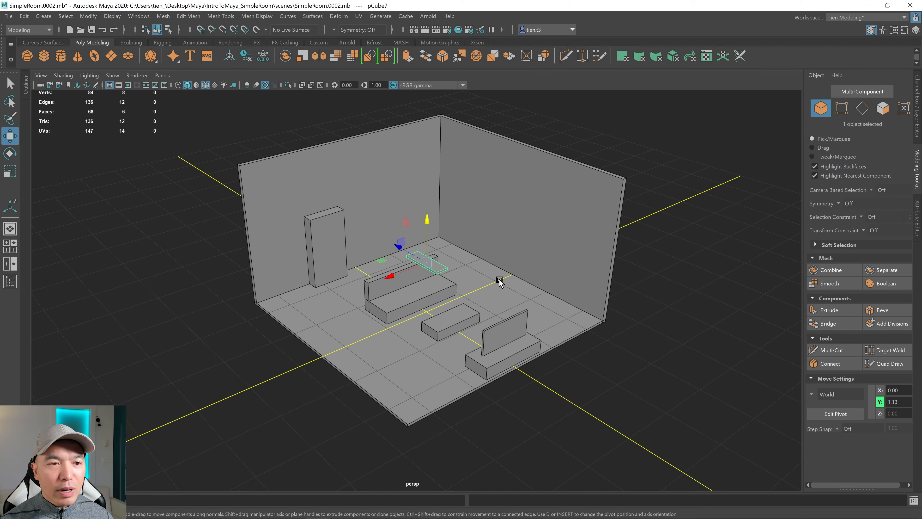
{"action": "mouse_move", "coordinate": [588, 250]}
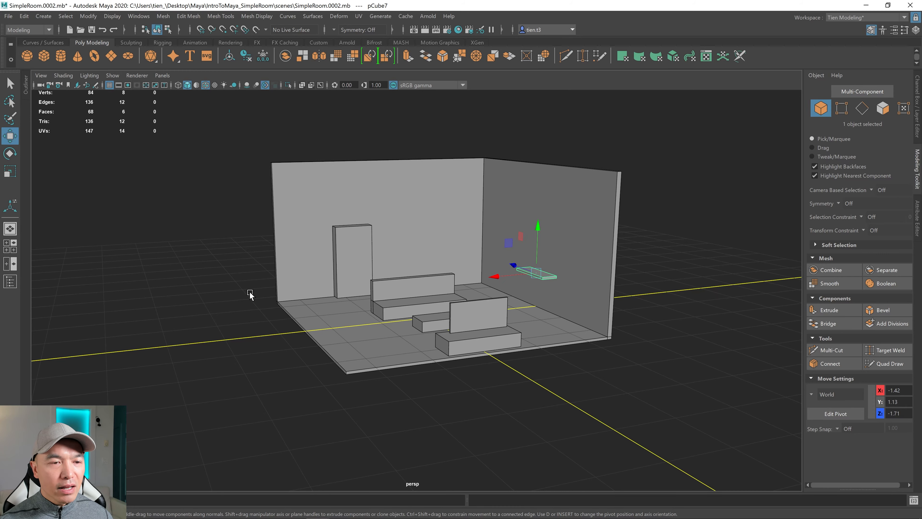
{"action": "mouse_move", "coordinate": [425, 297]}
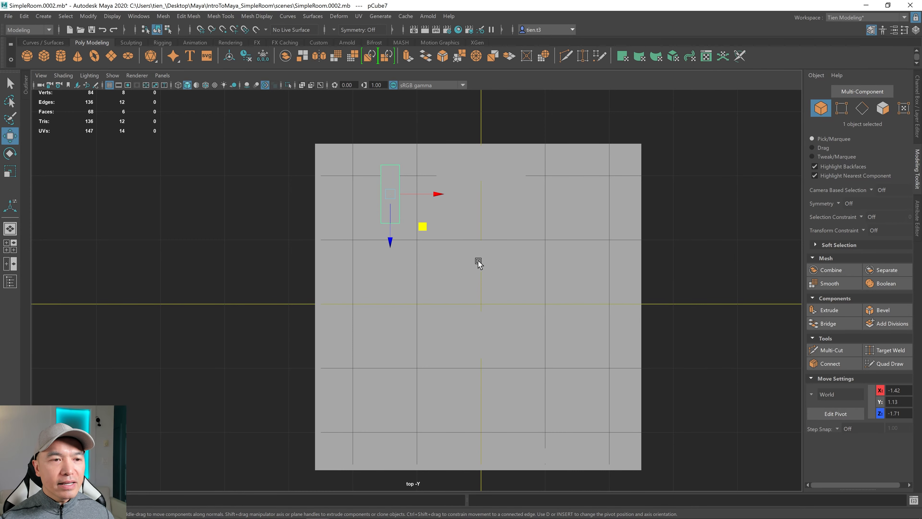
{"action": "mouse_move", "coordinate": [375, 204]}
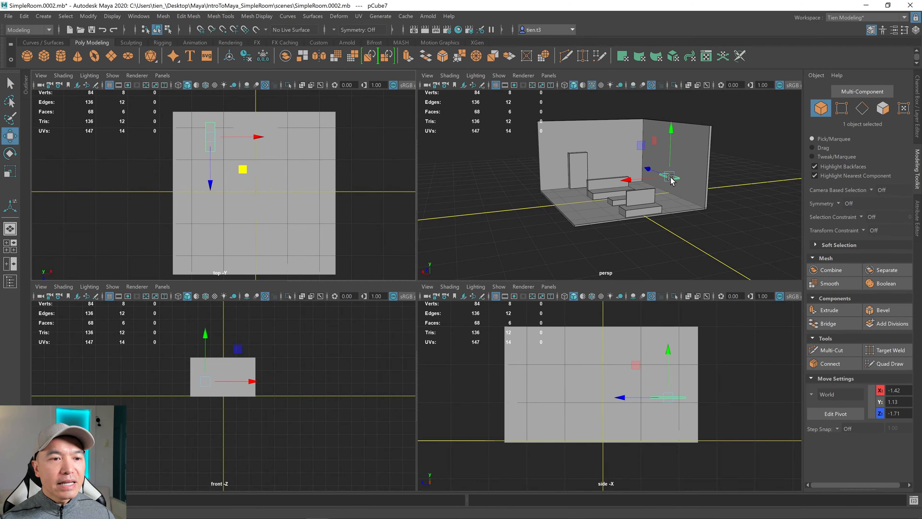
{"action": "mouse_move", "coordinate": [193, 100]}
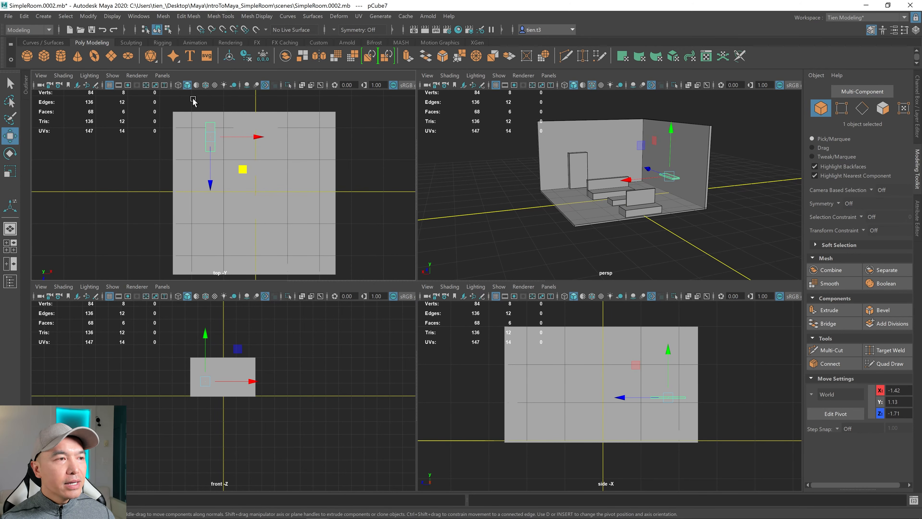
{"action": "mouse_move", "coordinate": [194, 102]}
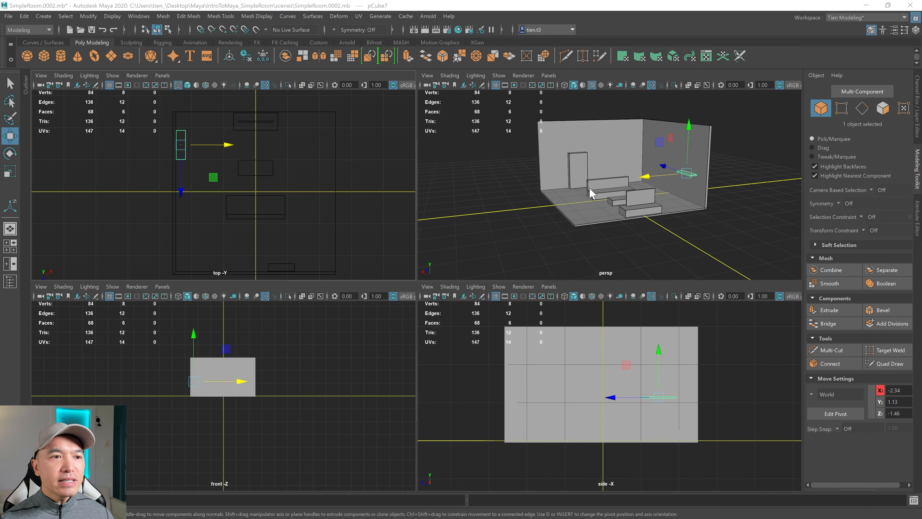
Place the shelf board against the right wall and return to a single perspective view.
{"action": "key", "text": "space"}
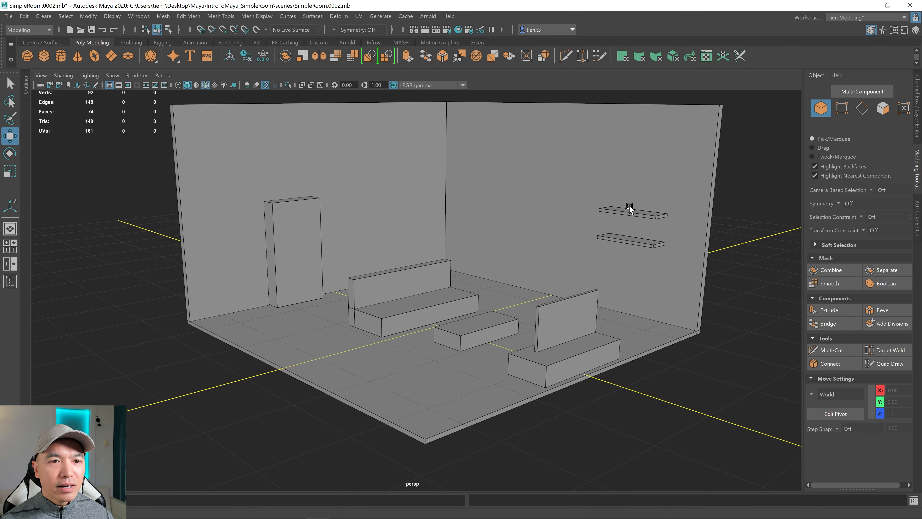
Select the duplicated upper shelf pCube8 and raise it to translate -2.34, 1.41, -1.46.
{"action": "left_click", "coordinate": [632, 210]}
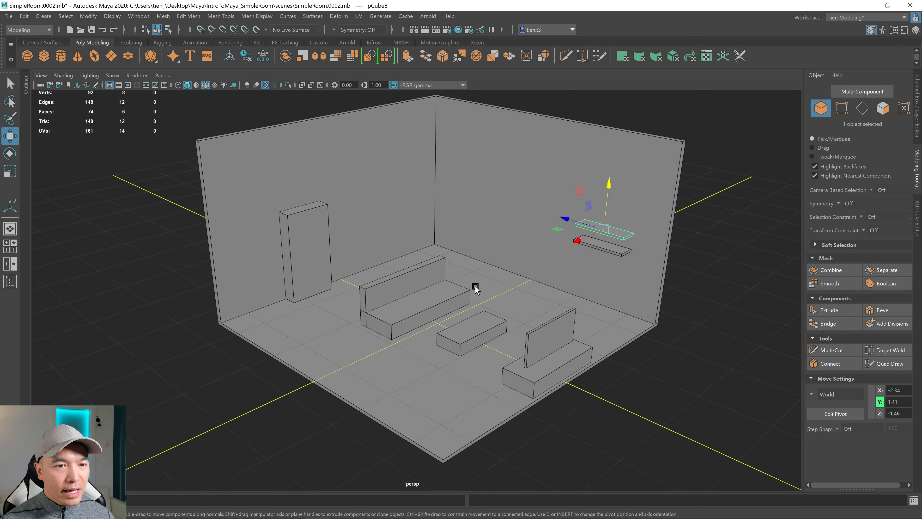
{"action": "mouse_move", "coordinate": [384, 264]}
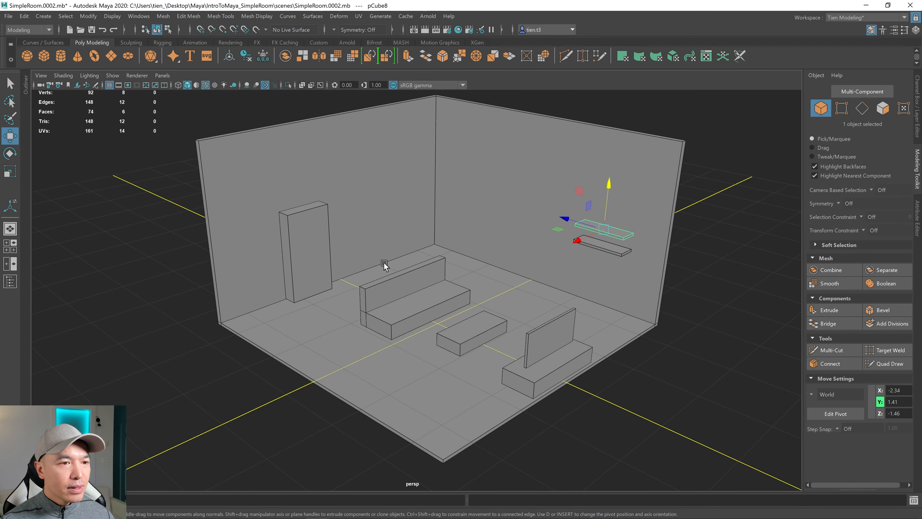
{"action": "mouse_move", "coordinate": [522, 279]}
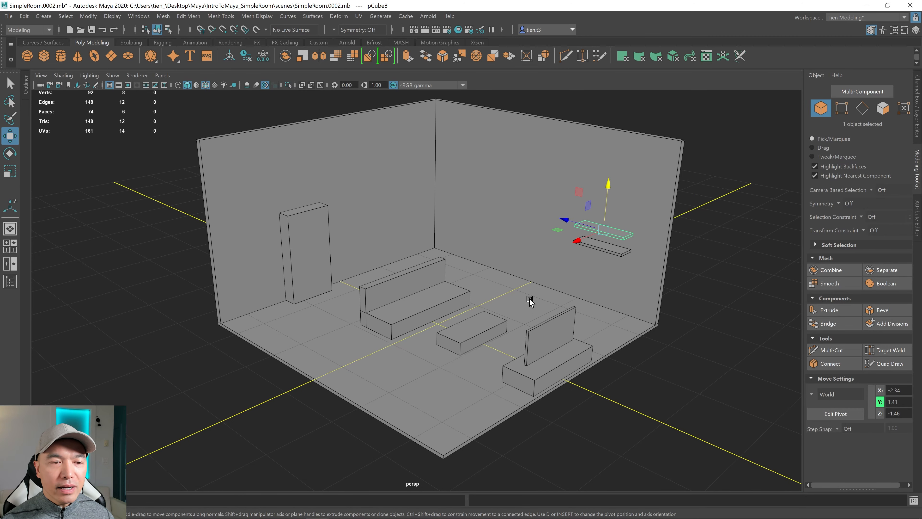
{"action": "mouse_move", "coordinate": [489, 287]}
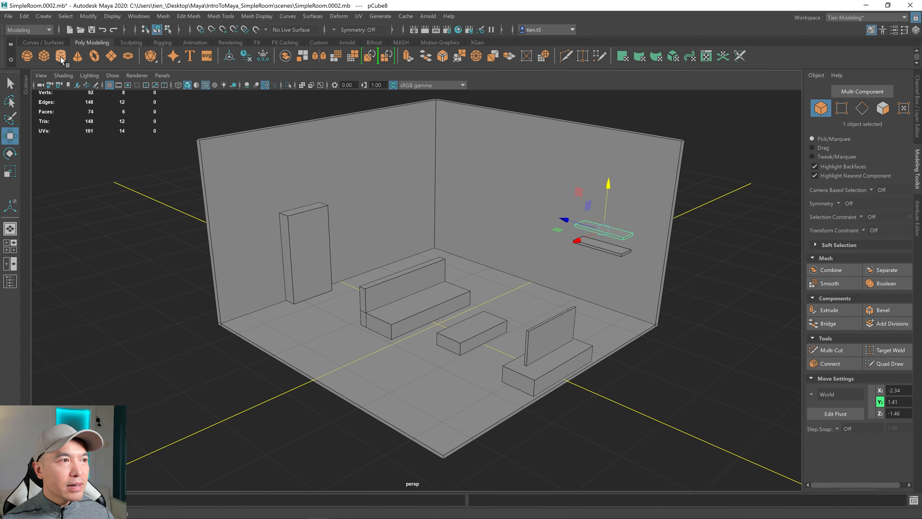
Add a short, wide cylinder stool on the floor behind the coffee table.
{"action": "left_click", "coordinate": [44, 55]}
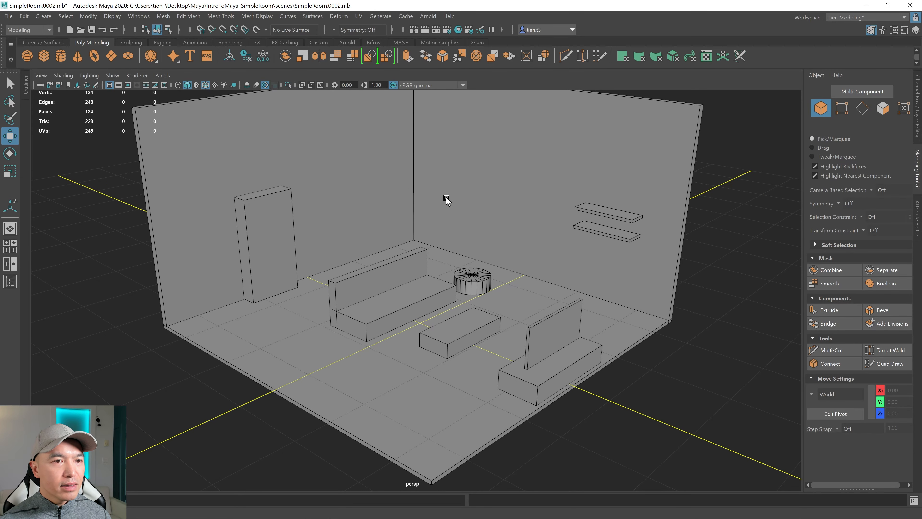
{"action": "mouse_move", "coordinate": [481, 185]}
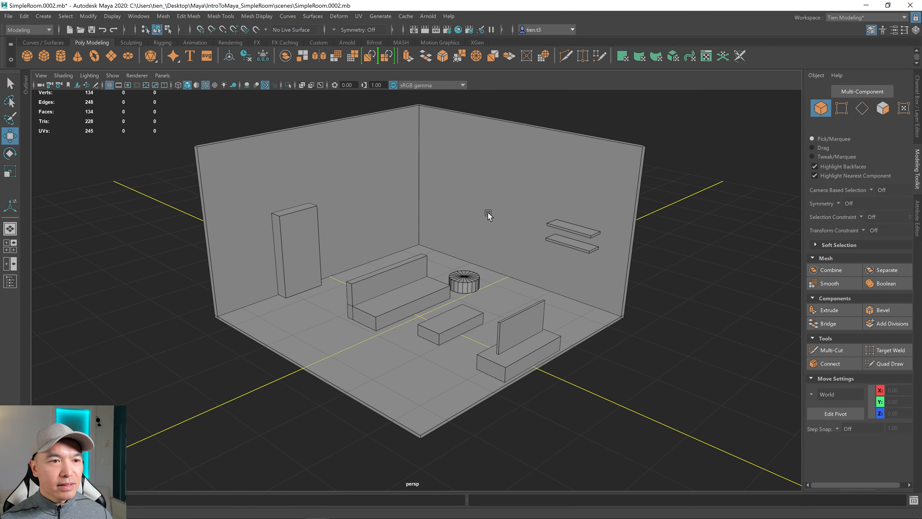
{"action": "mouse_move", "coordinate": [462, 185]}
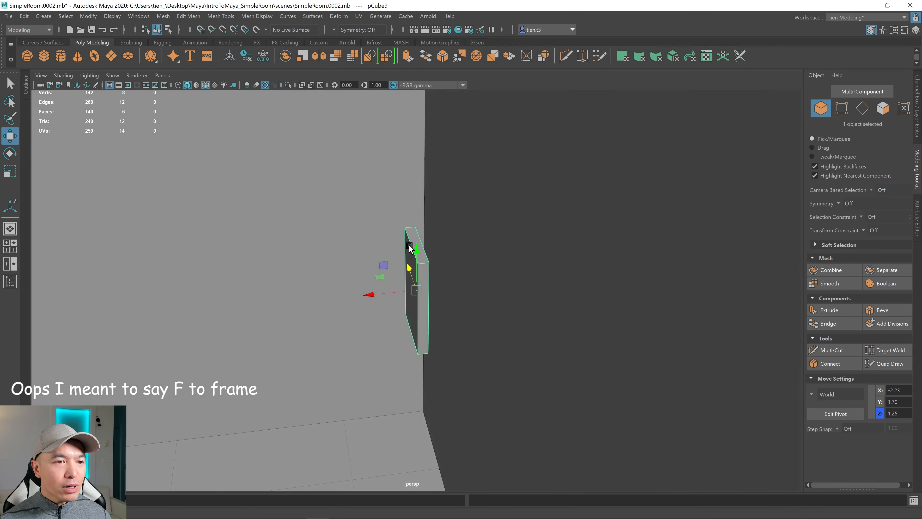
Frame the thin picture-frame cube and hang three copies side by side on the back wall.
{"action": "key", "text": "f"}
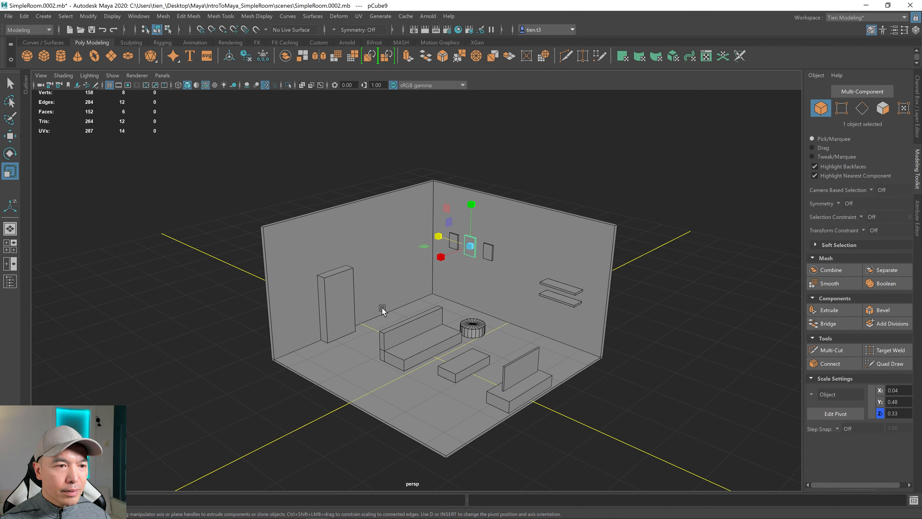
{"action": "mouse_move", "coordinate": [413, 265]}
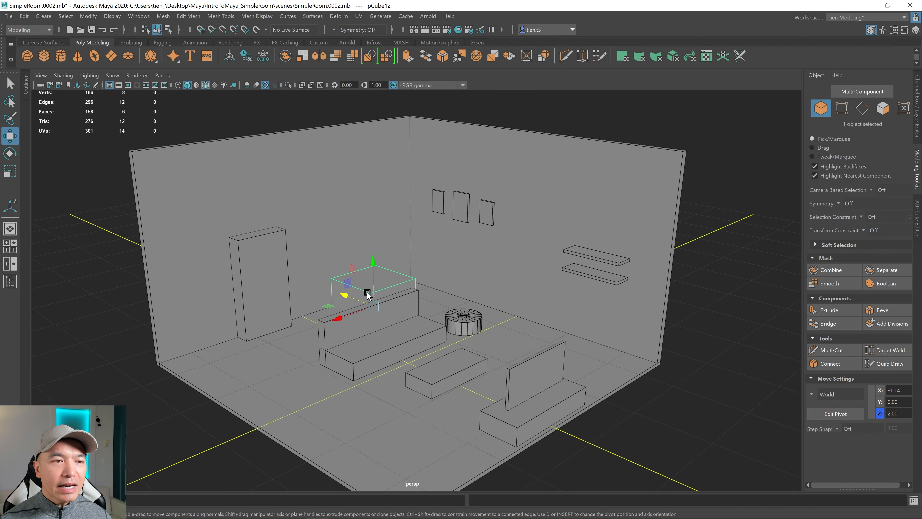
Size the new cube into a small end table pCube12 and set it by the sofa's left end.
{"action": "key", "text": "r"}
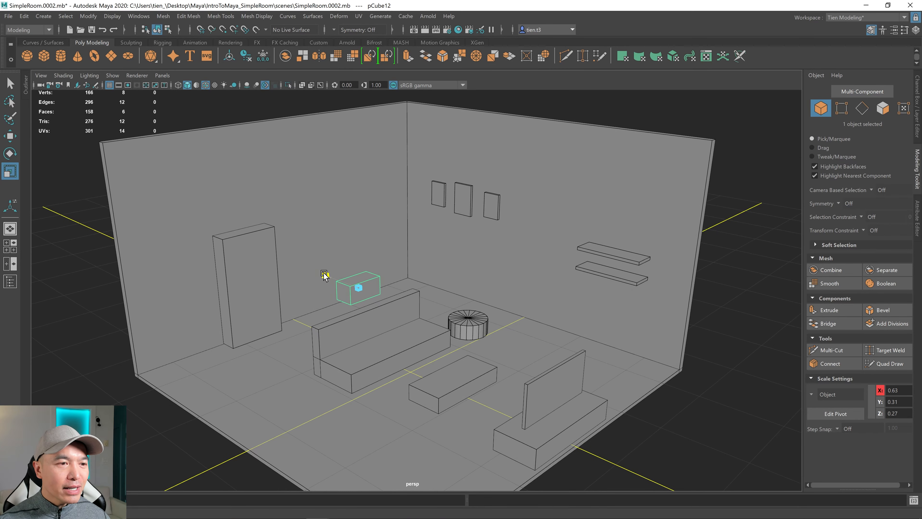
{"action": "key", "text": "w"}
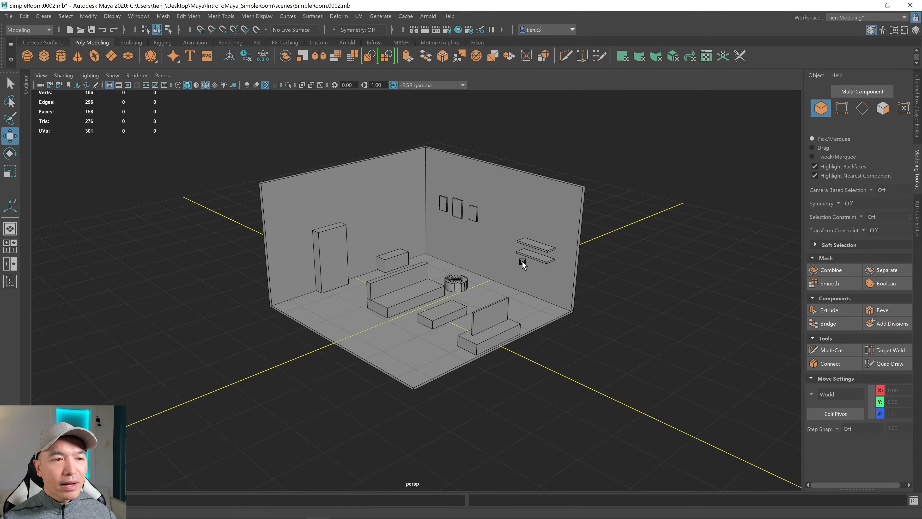
{"action": "mouse_move", "coordinate": [527, 254]}
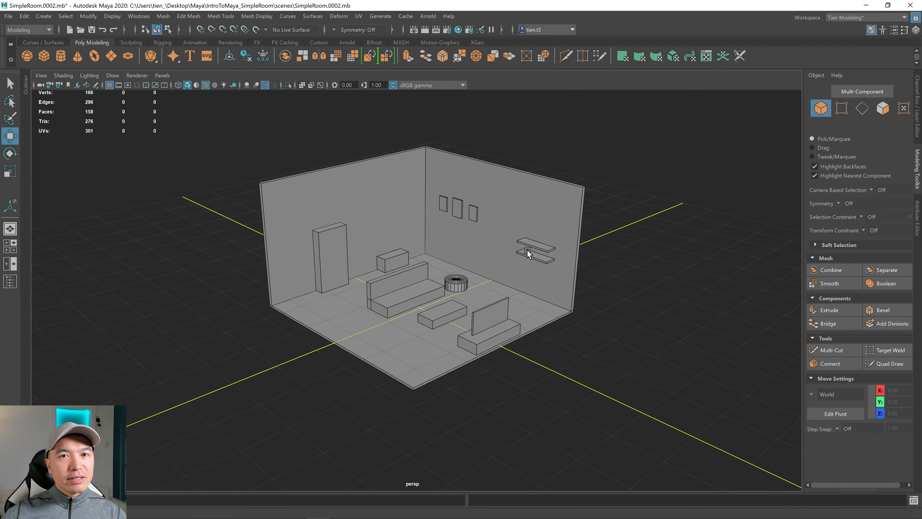
{"action": "mouse_move", "coordinate": [579, 271]}
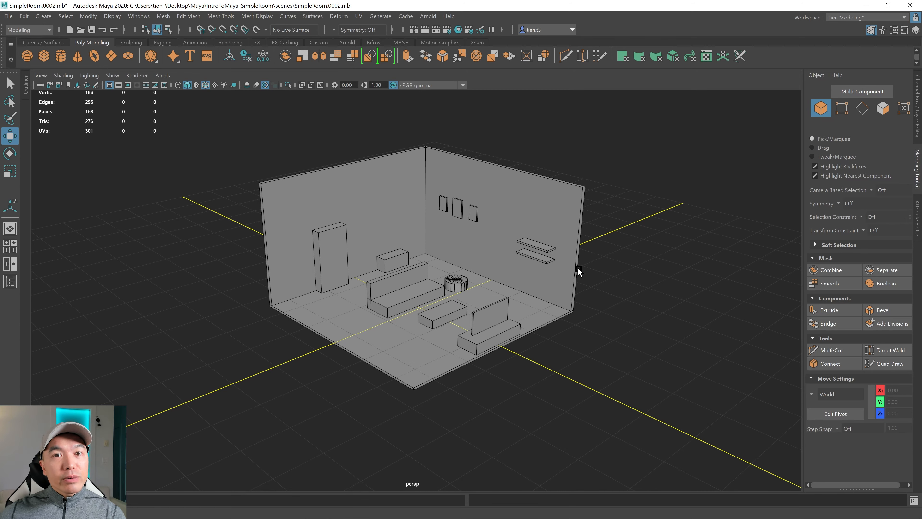
{"action": "mouse_move", "coordinate": [535, 269]}
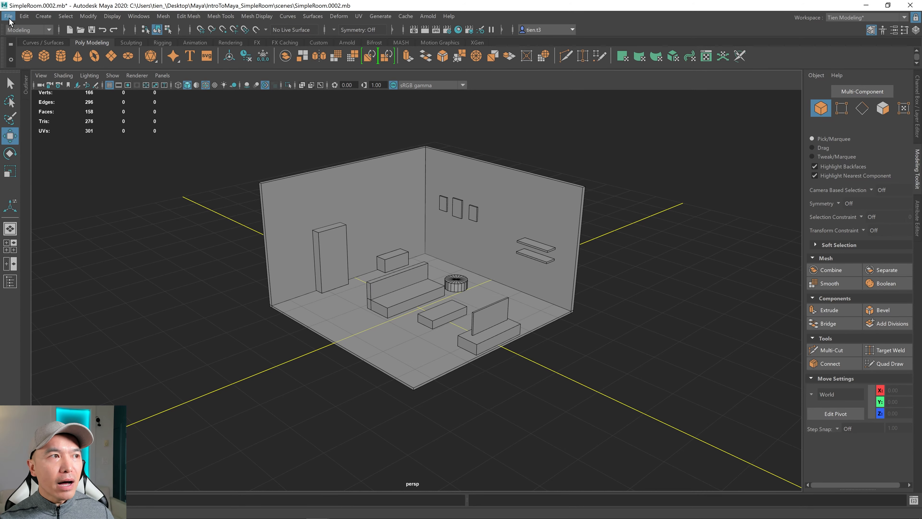
Increment and save the scene as SimpleRoom.0003.
{"action": "left_click", "coordinate": [8, 16]}
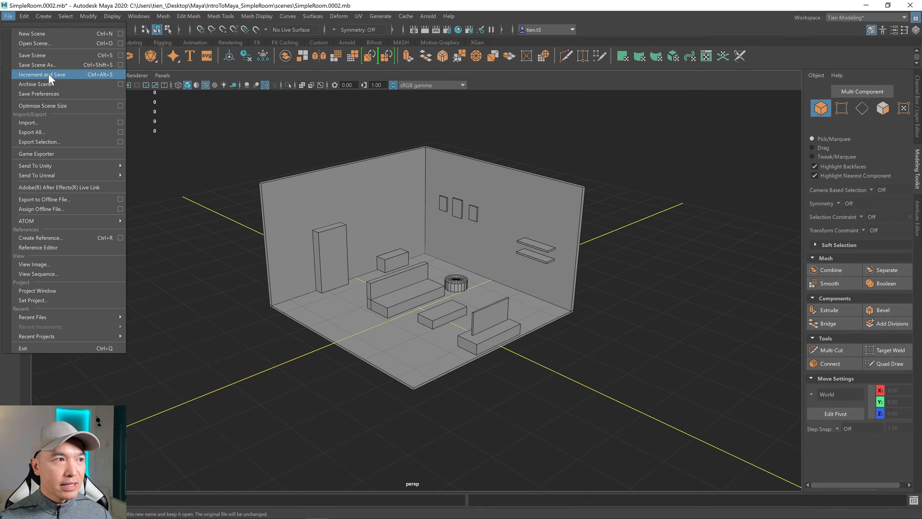
{"action": "left_click", "coordinate": [39, 74]}
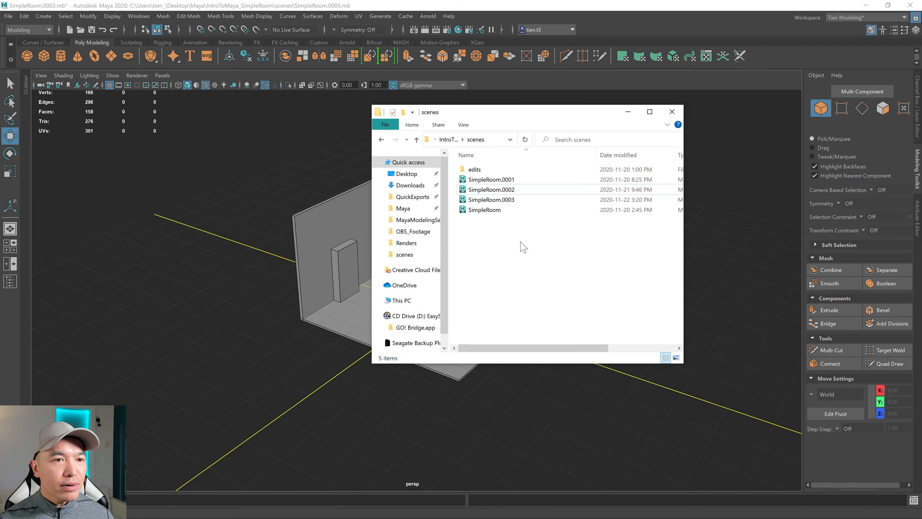
{"action": "left_click", "coordinate": [490, 179]}
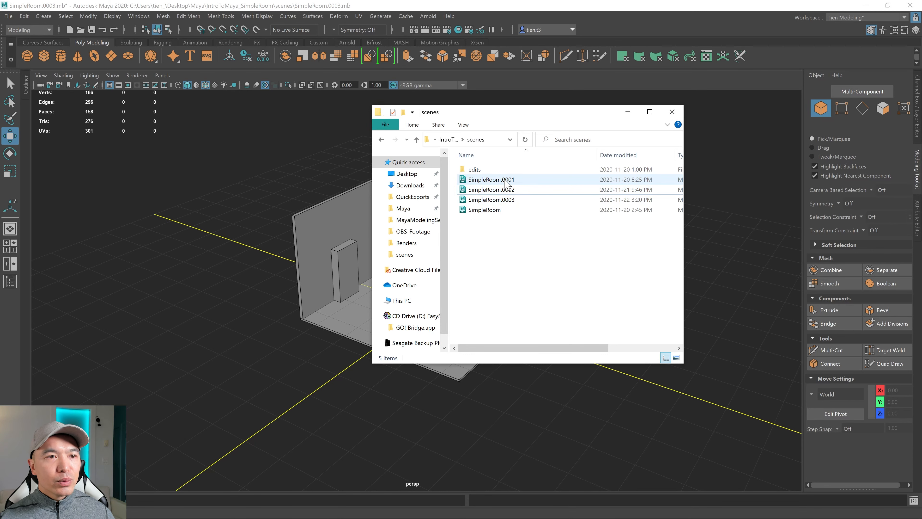
{"action": "left_click", "coordinate": [492, 199]}
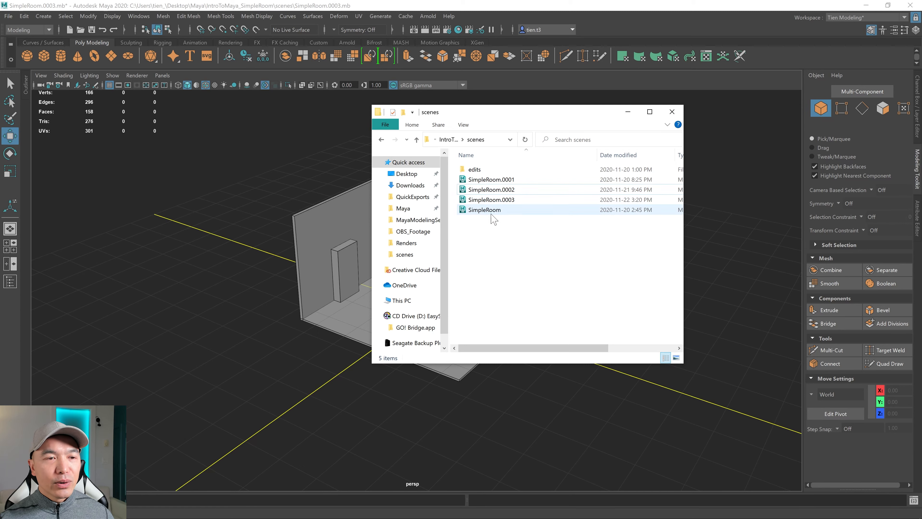
{"action": "mouse_move", "coordinate": [484, 210]}
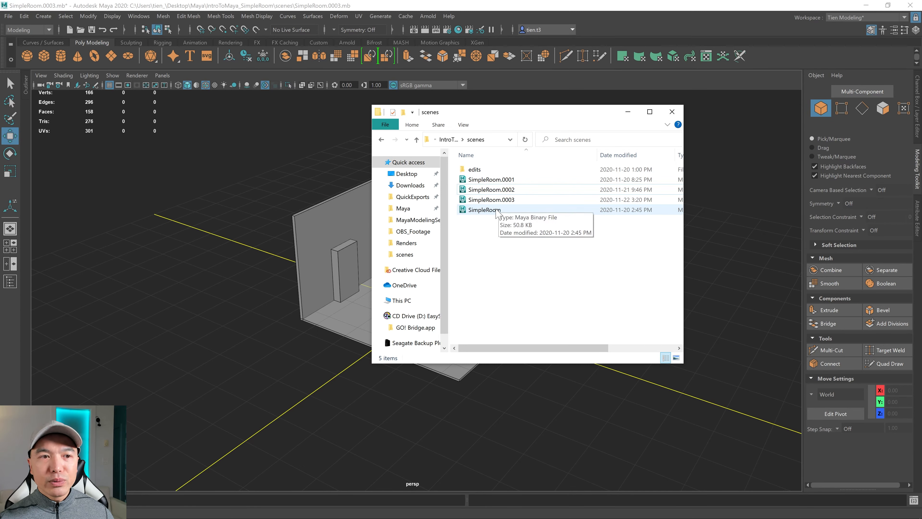
{"action": "mouse_move", "coordinate": [506, 180]}
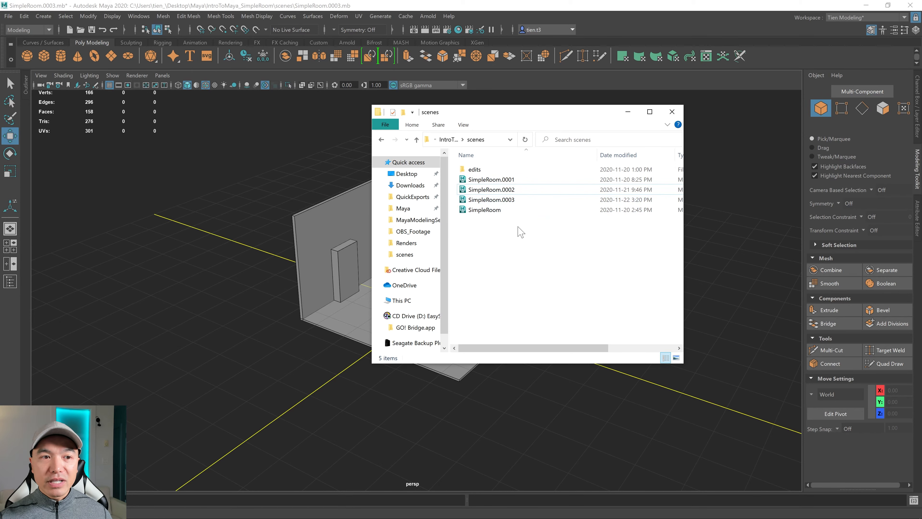
{"action": "mouse_move", "coordinate": [490, 179]}
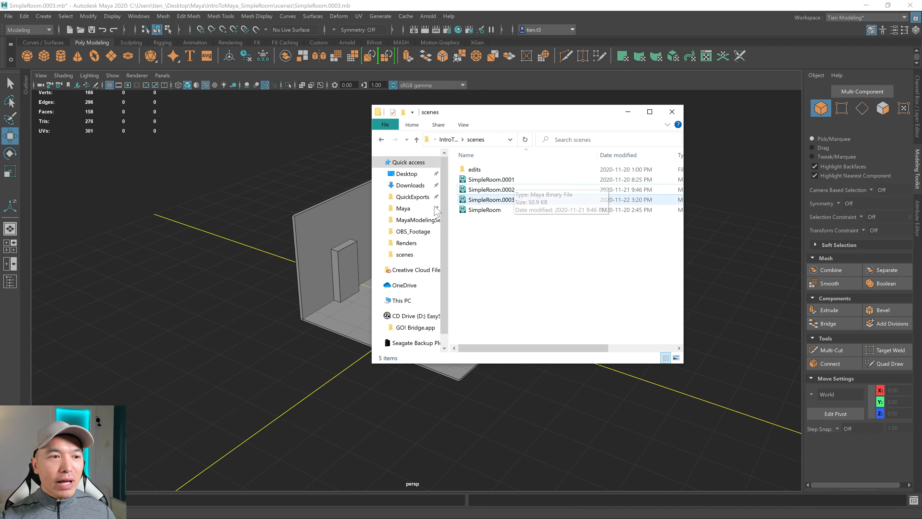
{"action": "double_click", "coordinate": [491, 199]}
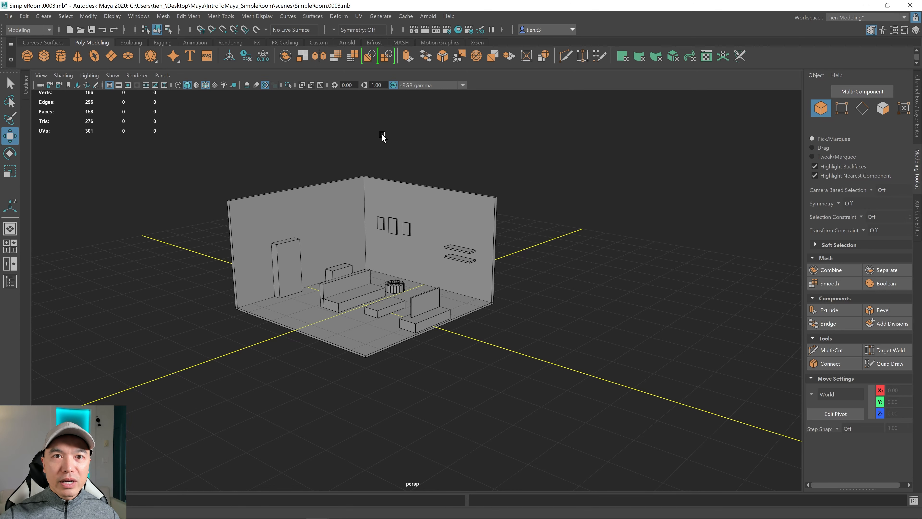
{"action": "mouse_move", "coordinate": [464, 120]}
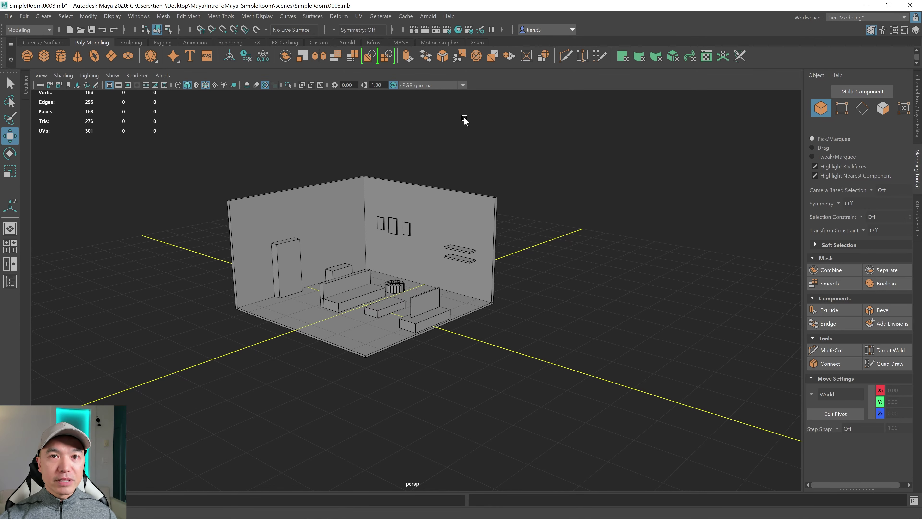